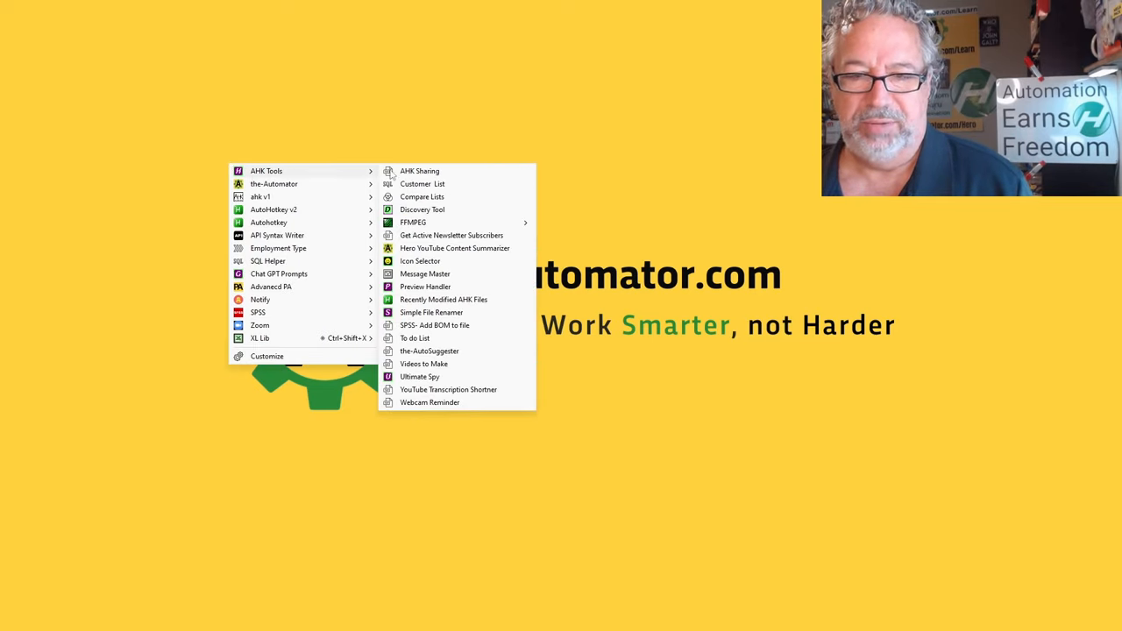
- Launch the Recently Modified AHK Files tool listing the 46 found scripts
click(444, 298)
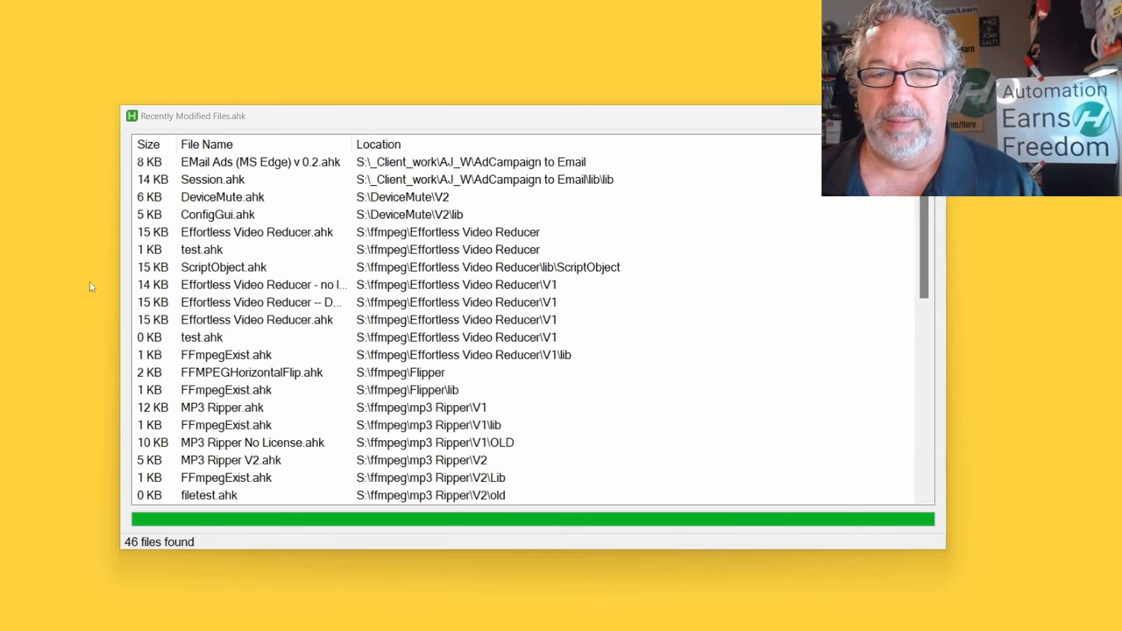
mouse_move(491, 175)
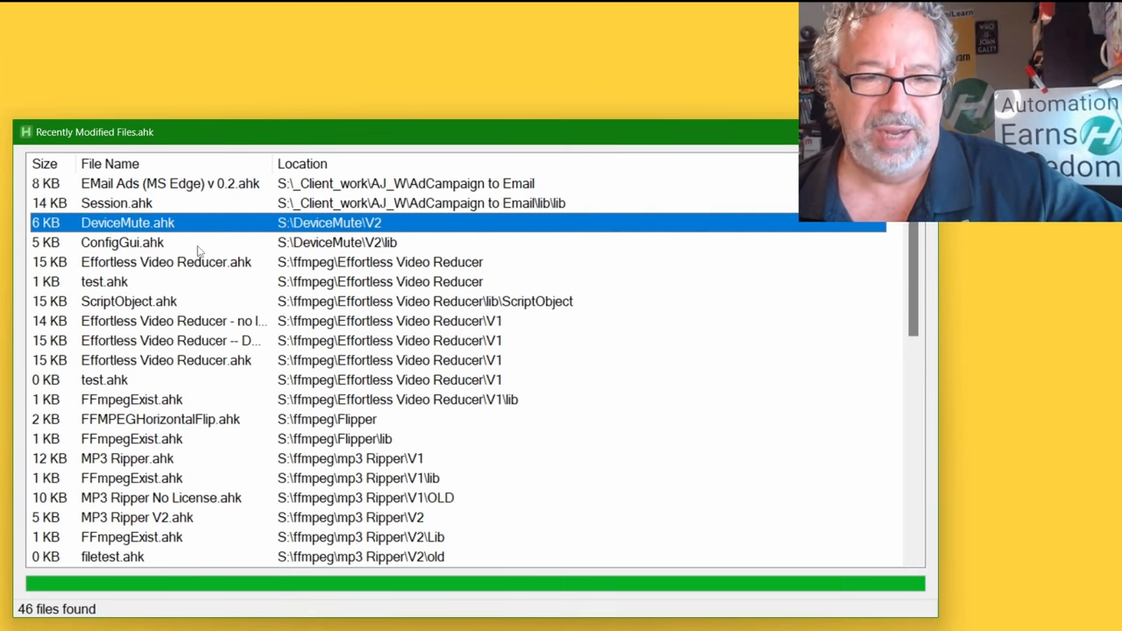
- Launch Effortless Video Reducer, set Speed to faster and the Append suffix to _prc
click(122, 242)
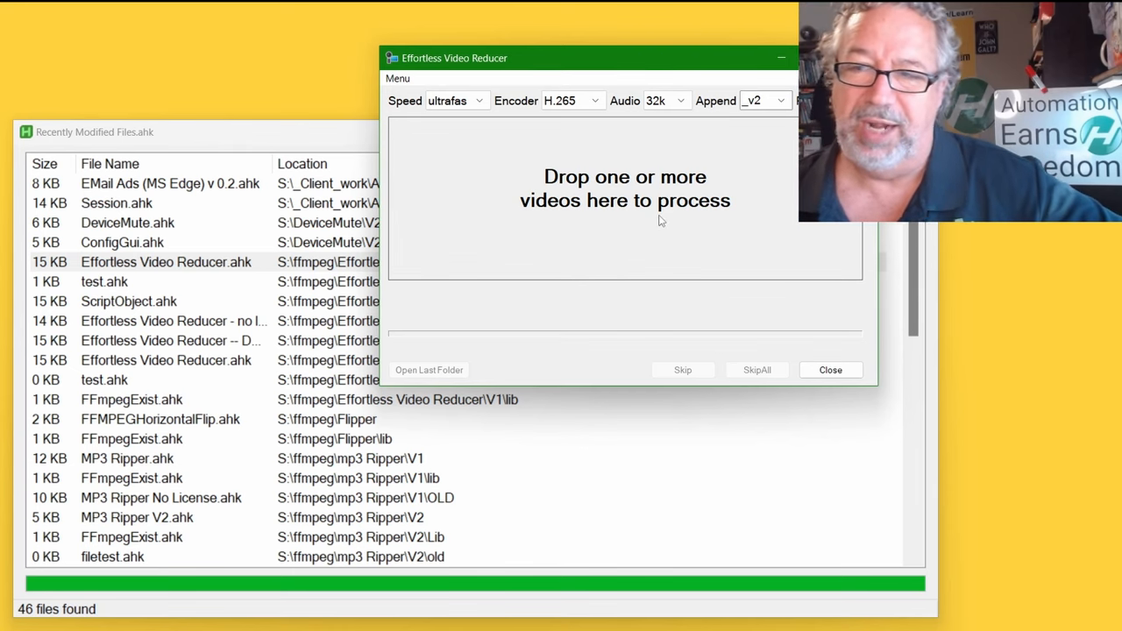
click(477, 100)
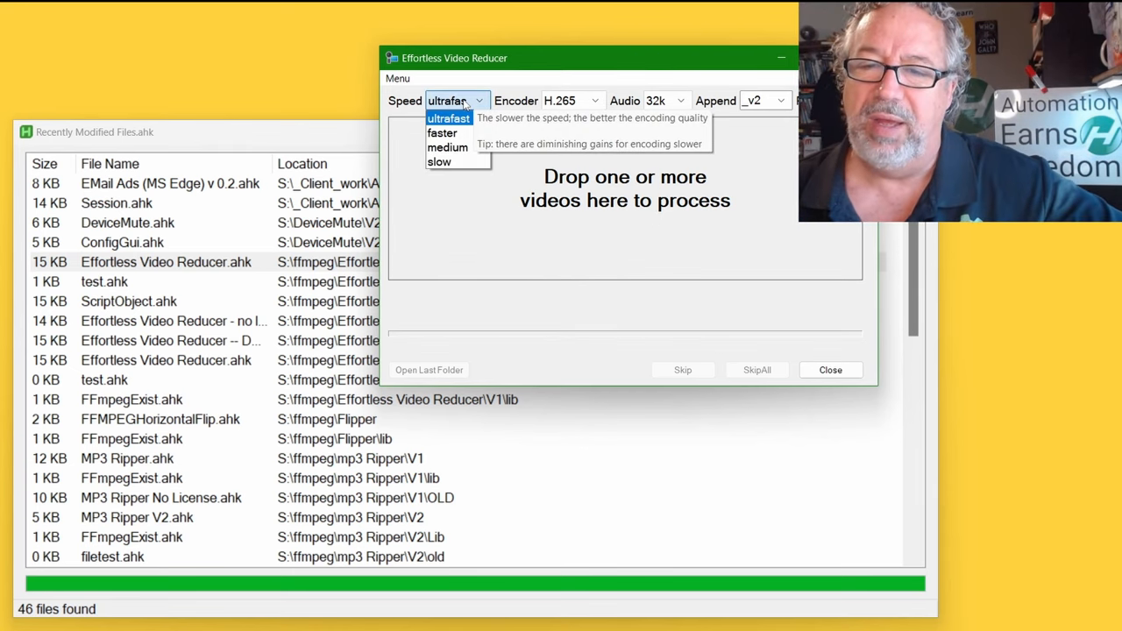
click(442, 133)
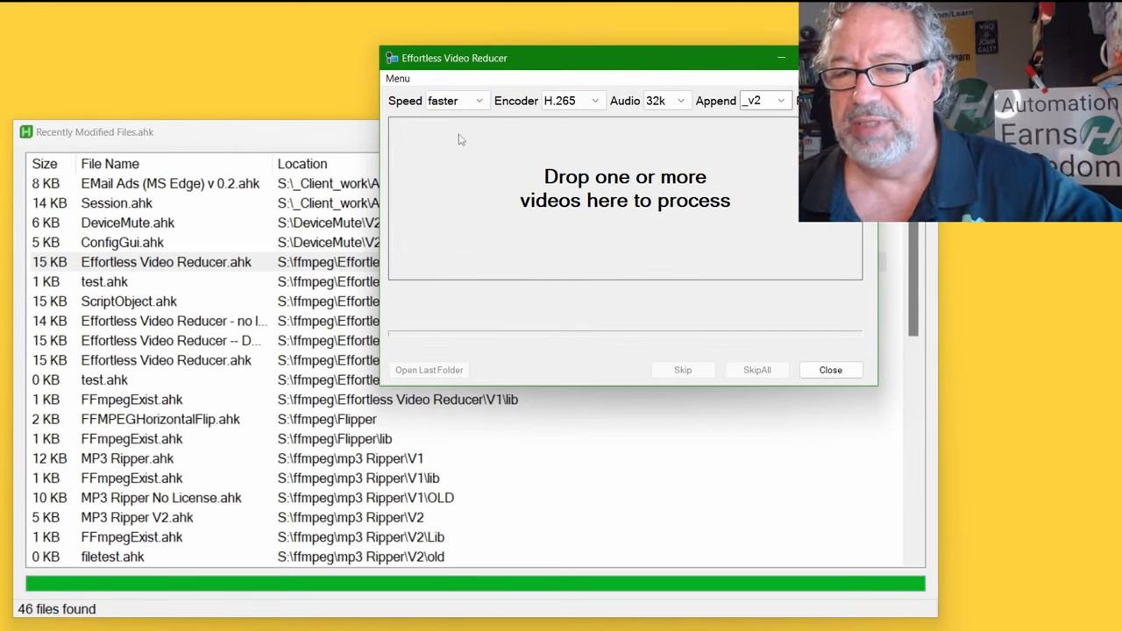
mouse_move(570, 100)
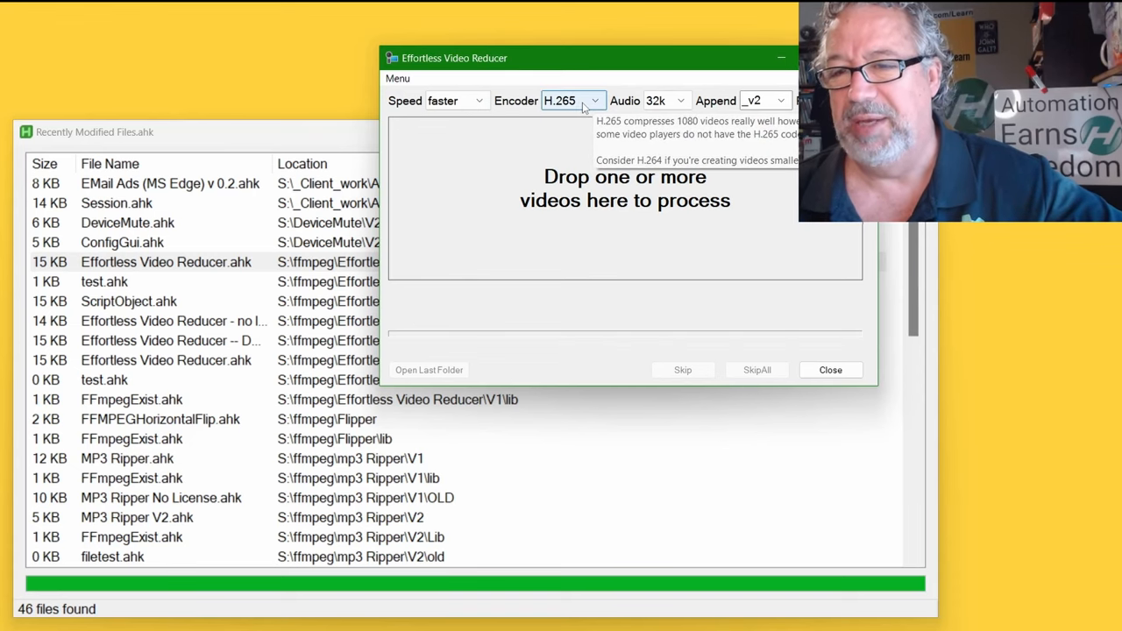
mouse_move(680, 103)
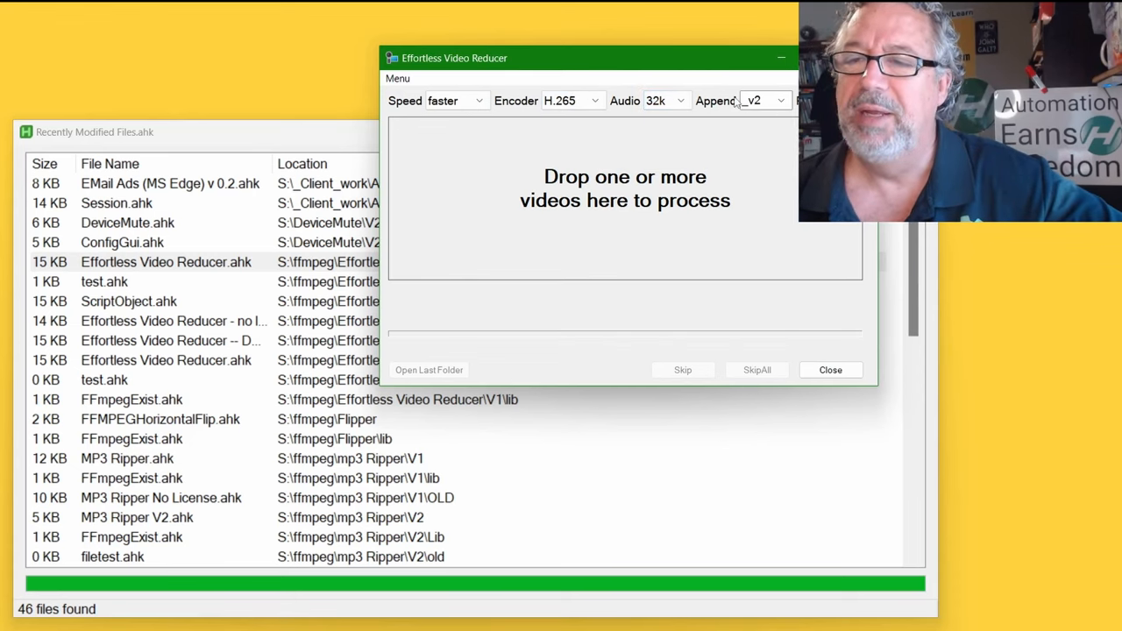
click(779, 100)
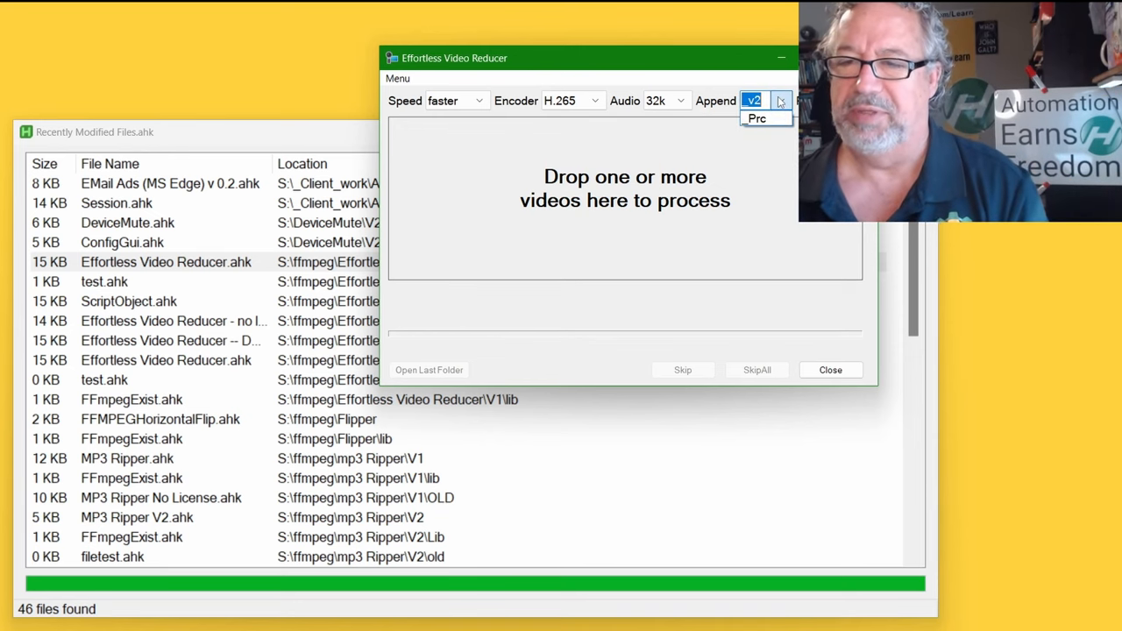
text(_prc)
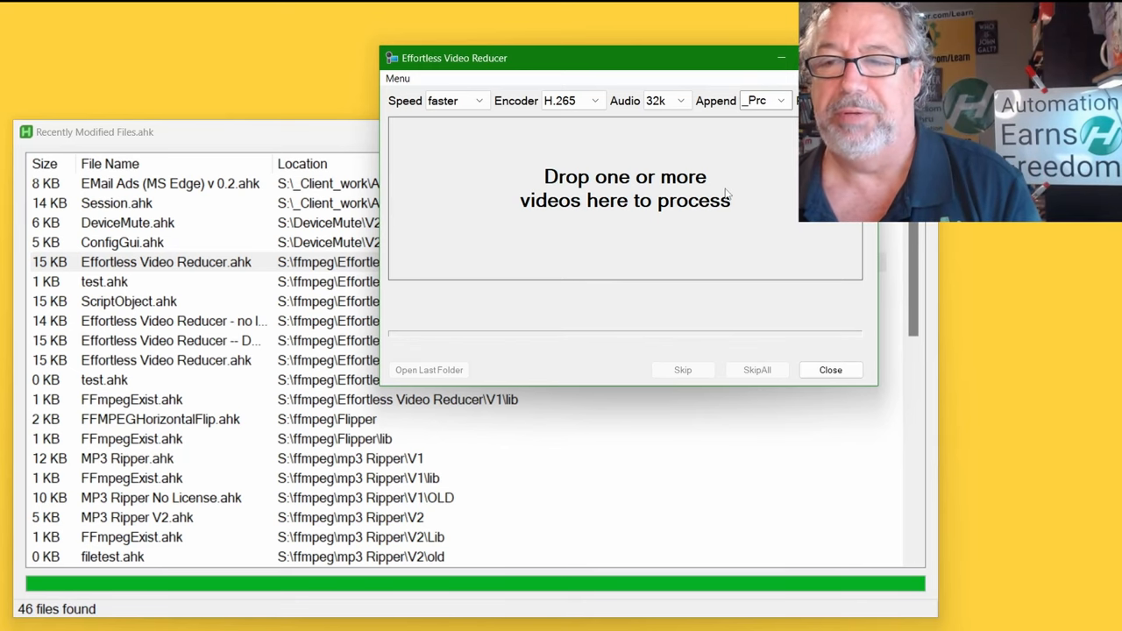
mouse_move(404, 139)
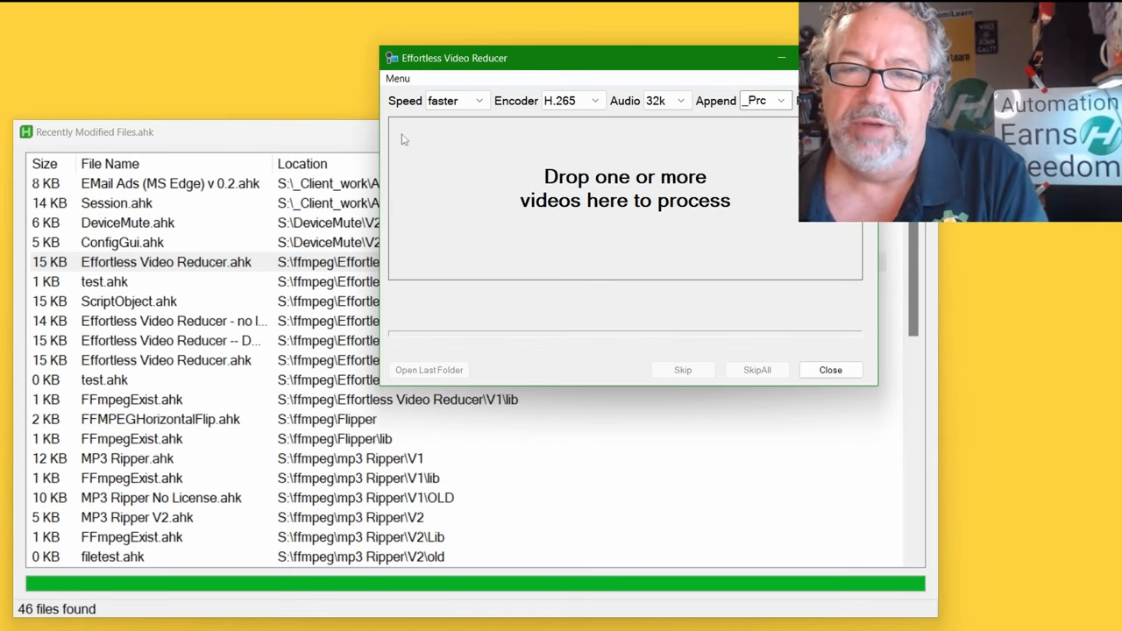
mouse_move(453, 100)
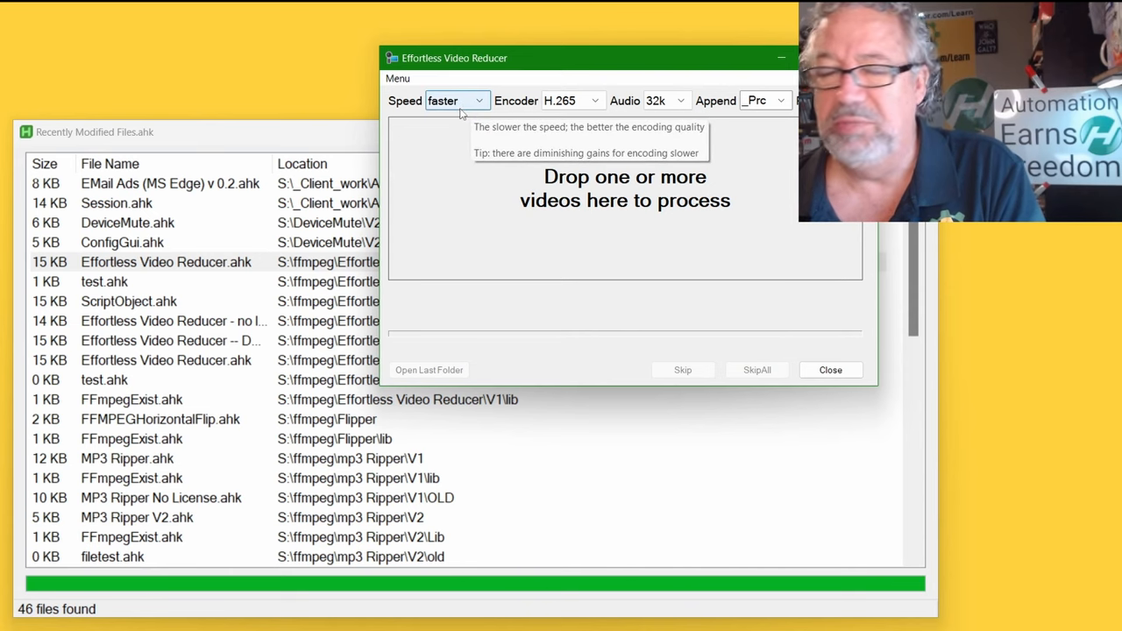
mouse_move(617, 221)
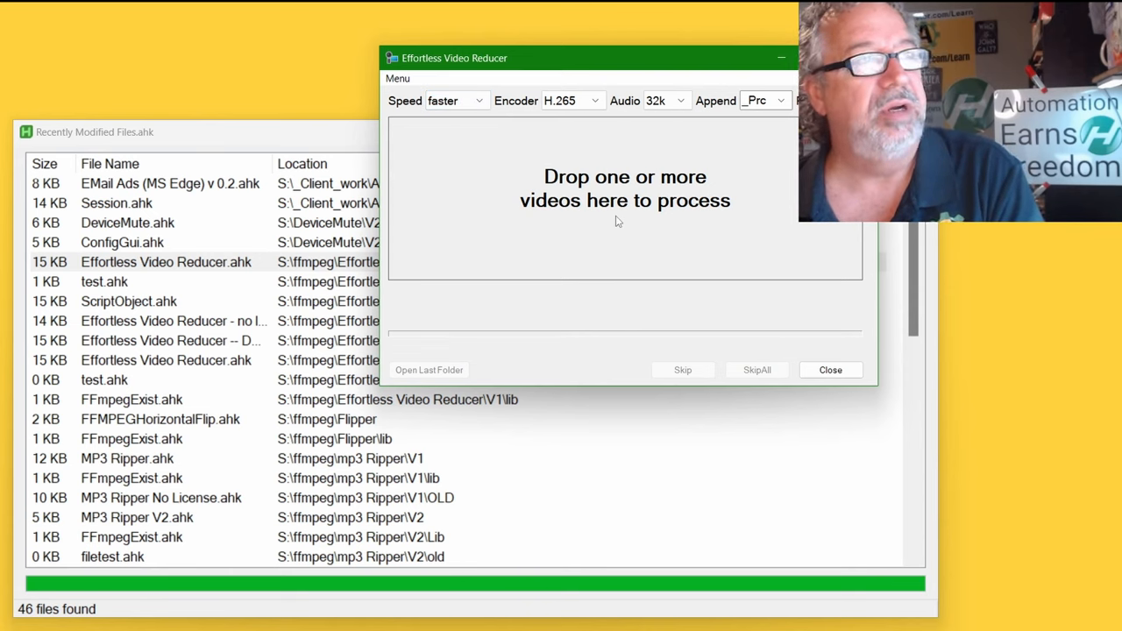
mouse_move(614, 218)
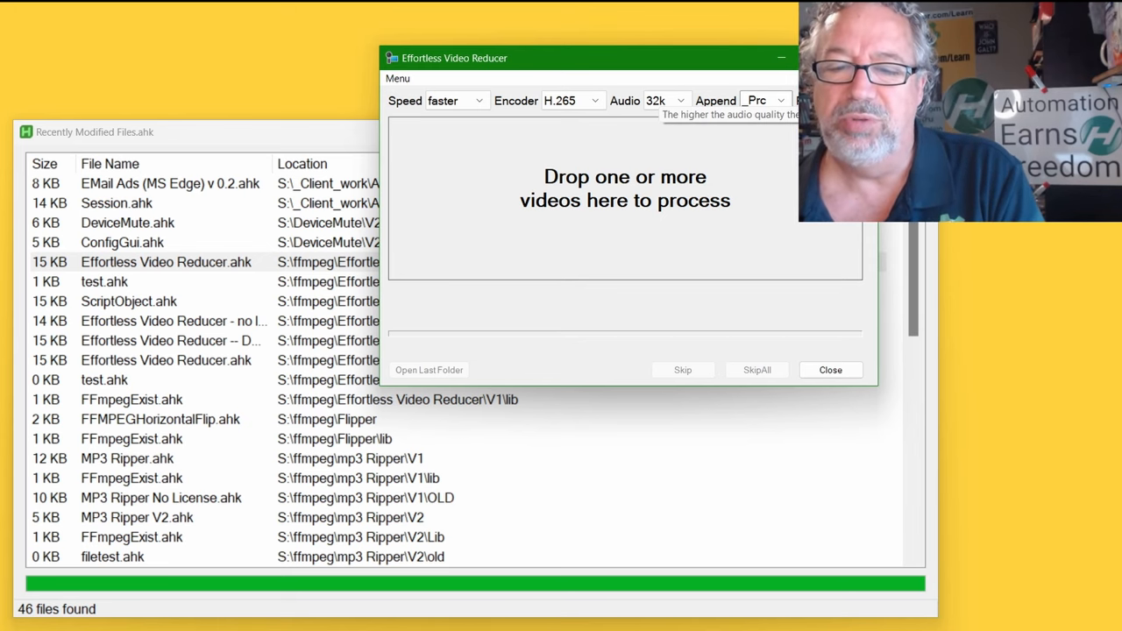
- Close Effortless Video Reducer, returning to the list of 46 scripts
click(829, 368)
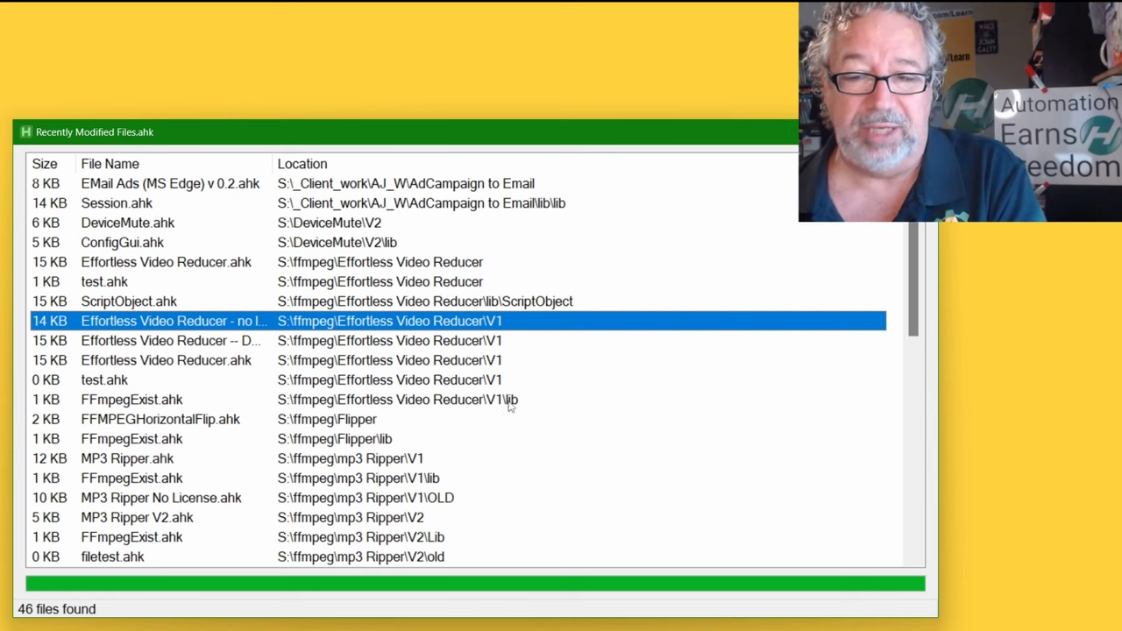
scroll(down, 3)
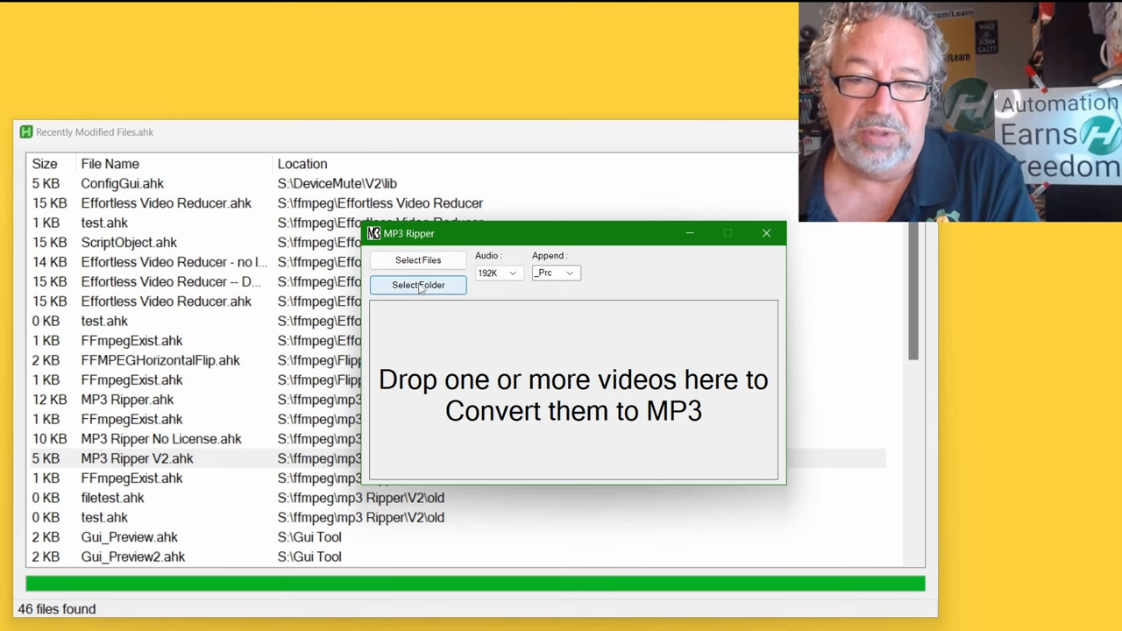
- Set the MP3 Ripper audio bitrate to 32K and close its window
click(512, 274)
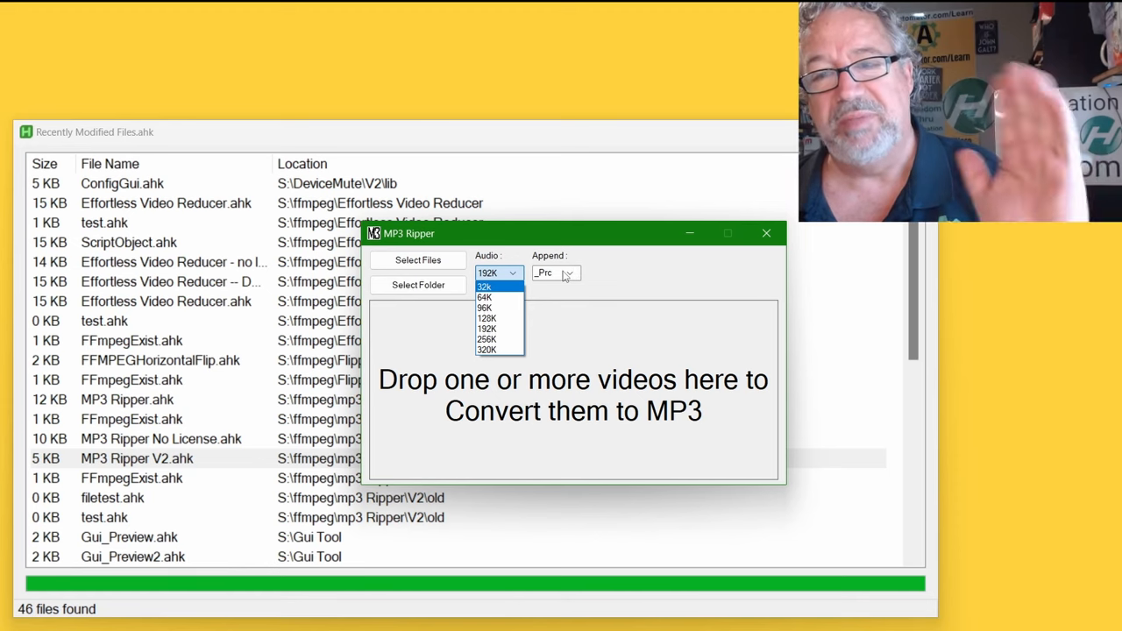
mouse_move(743, 363)
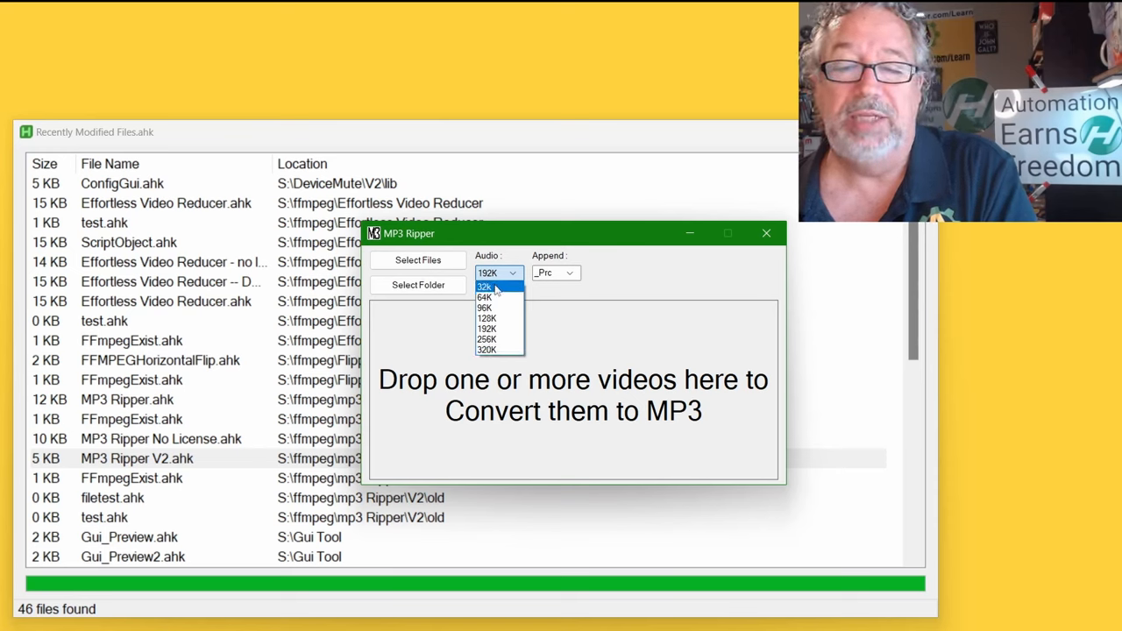
click(484, 287)
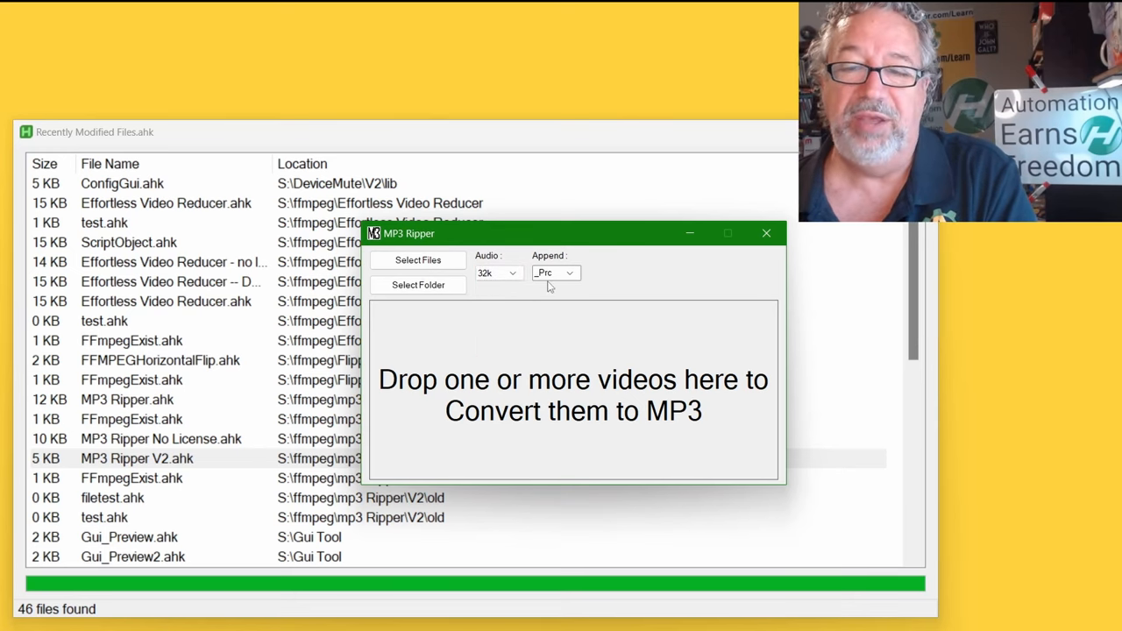
mouse_move(640, 321)
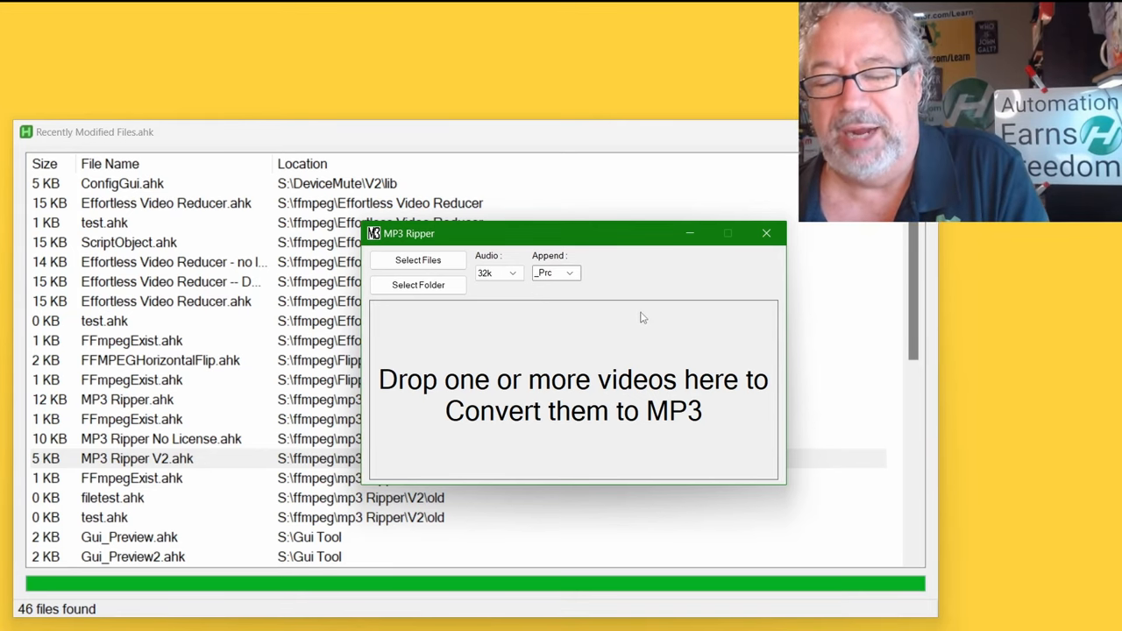
mouse_move(635, 295)
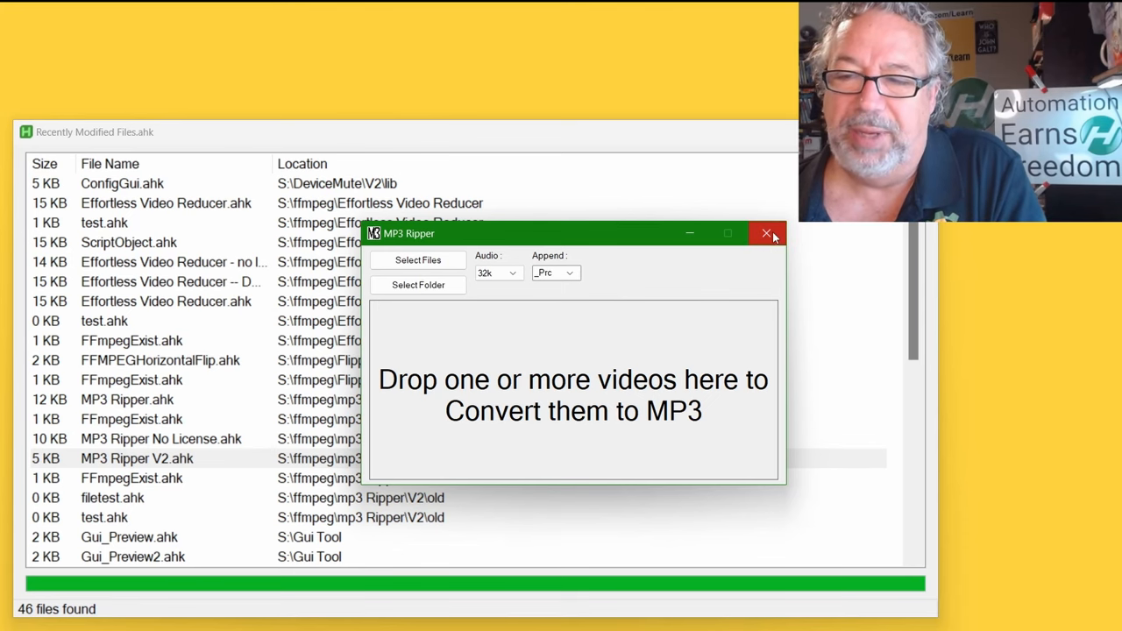
click(767, 234)
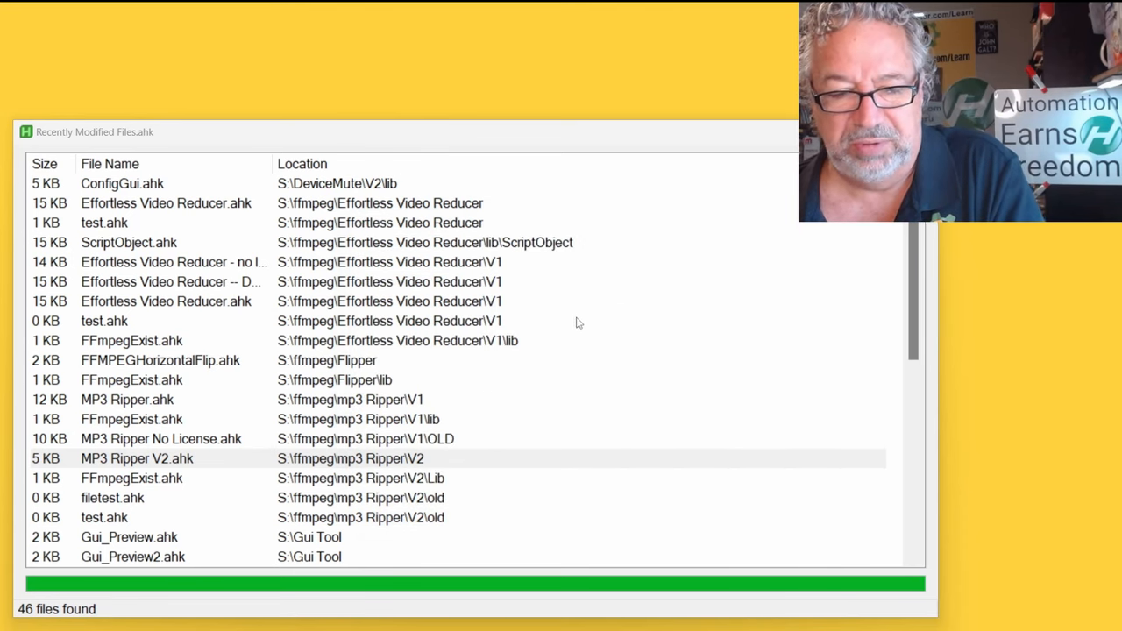
- Scroll the file list down to the Gui Tool and Newsletter entries
scroll(down, 3)
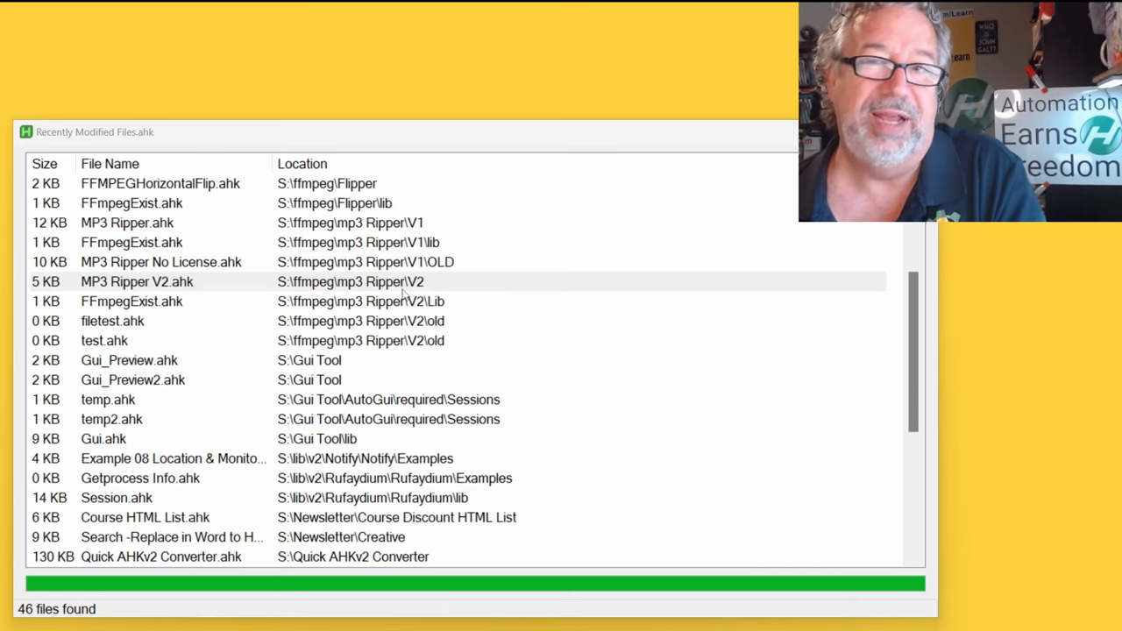
mouse_move(408, 367)
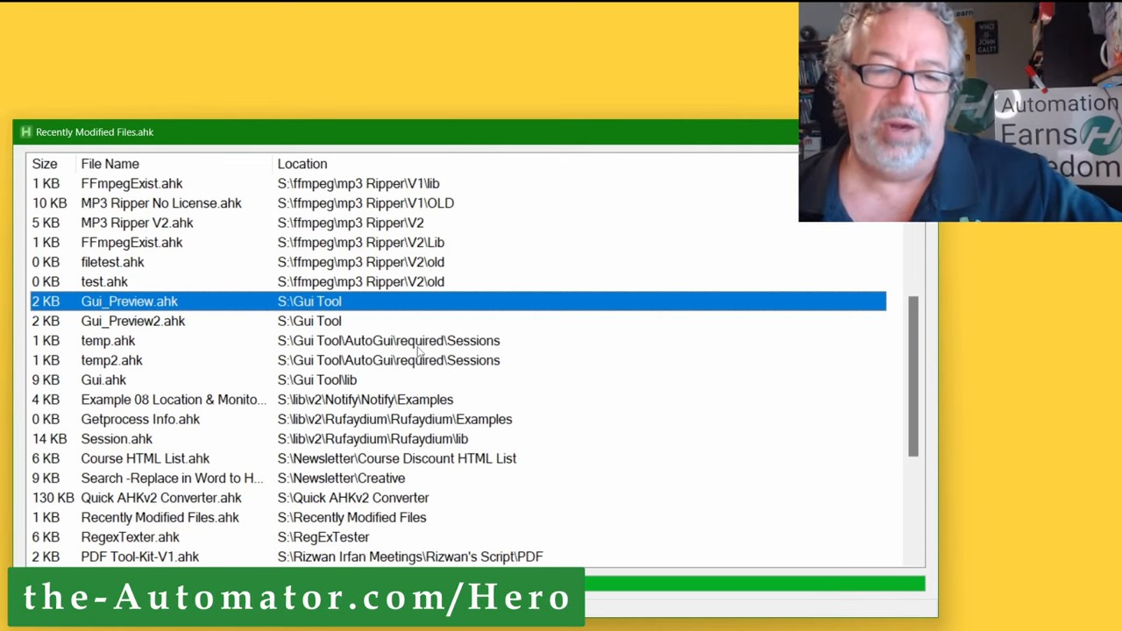
mouse_move(424, 354)
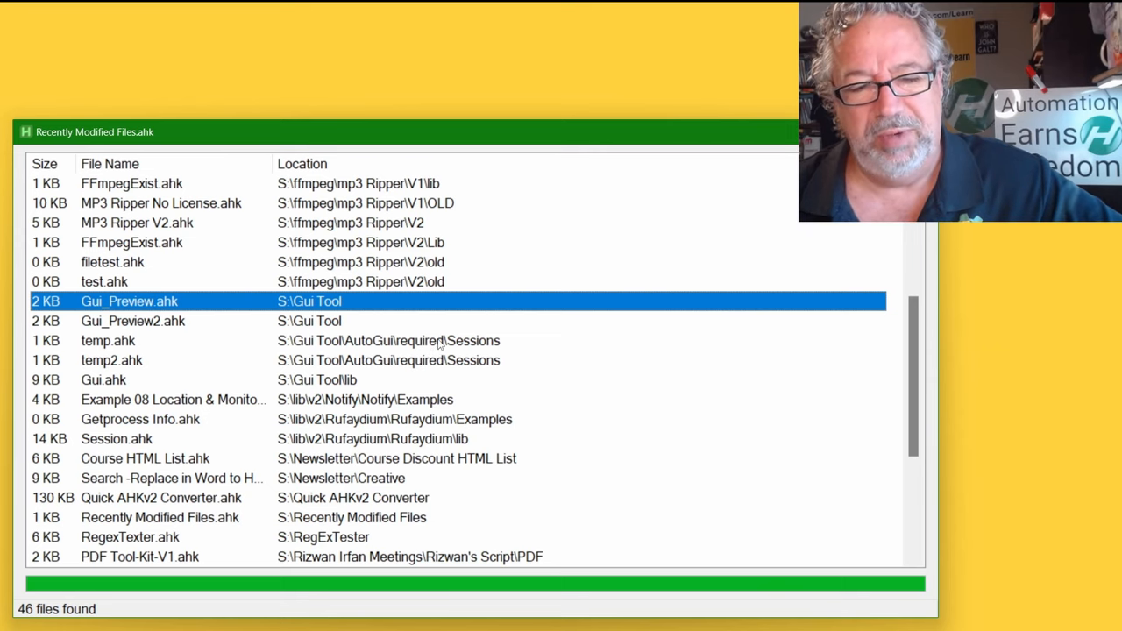
mouse_move(442, 368)
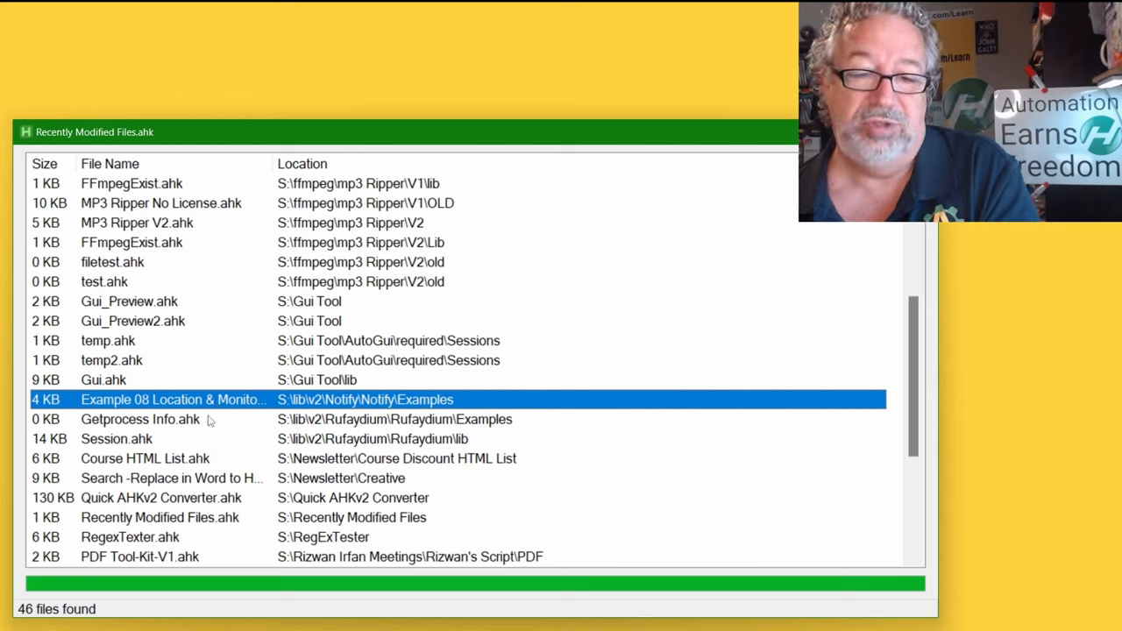
click(141, 419)
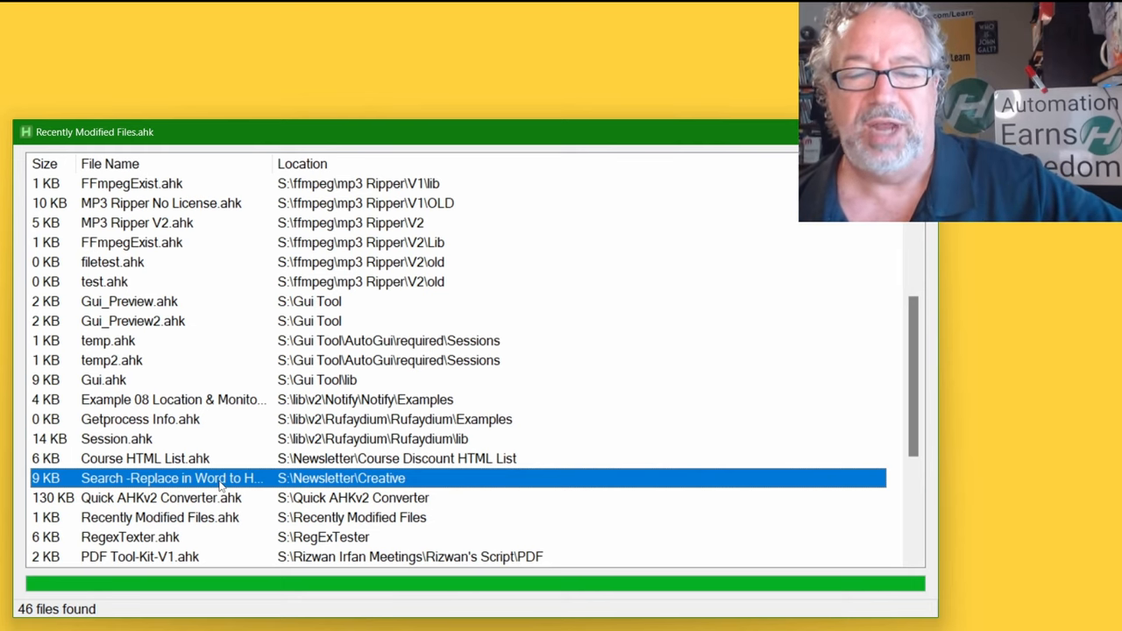
mouse_move(221, 456)
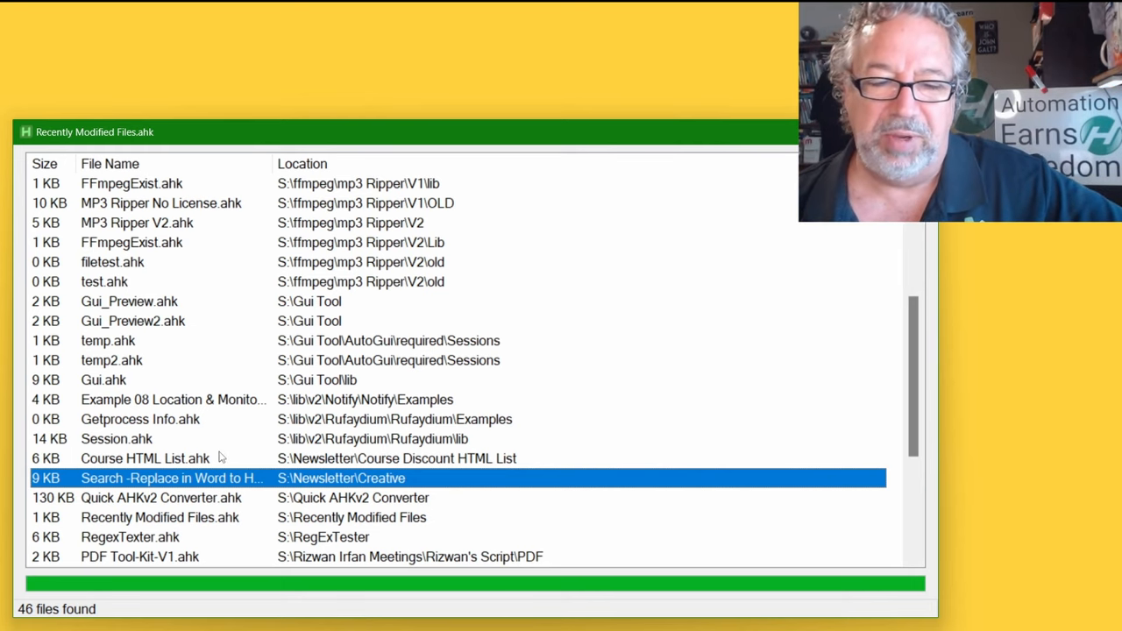
- Scroll toward the bottom of the list and select the PDF Tool-Kit-V1 script entry
scroll(down, 3)
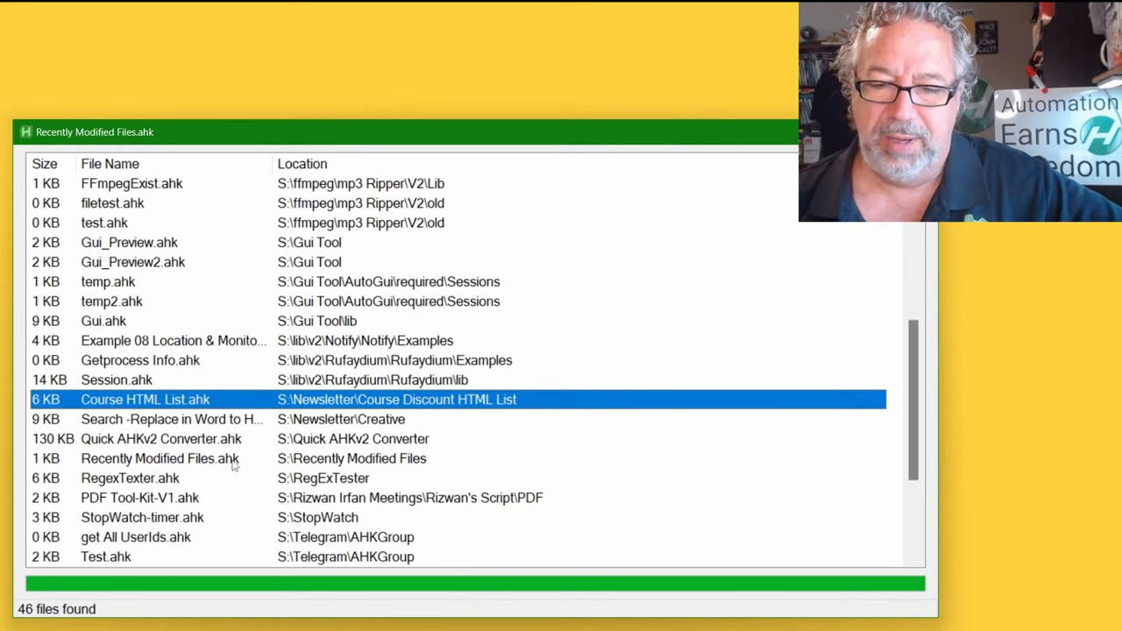
scroll(down, 3)
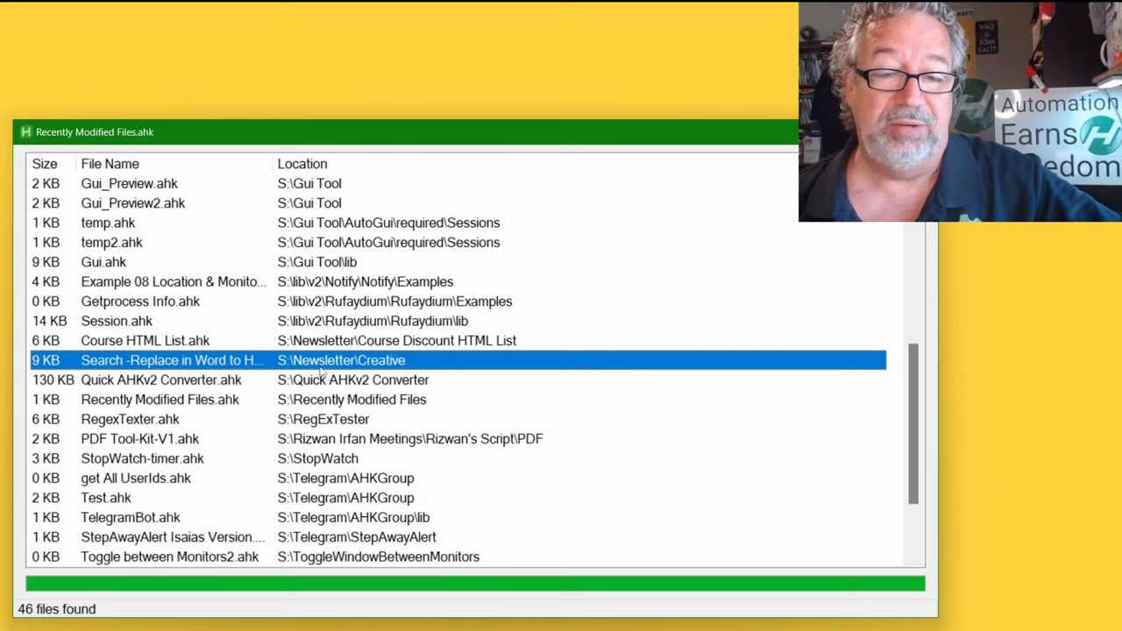
click(161, 379)
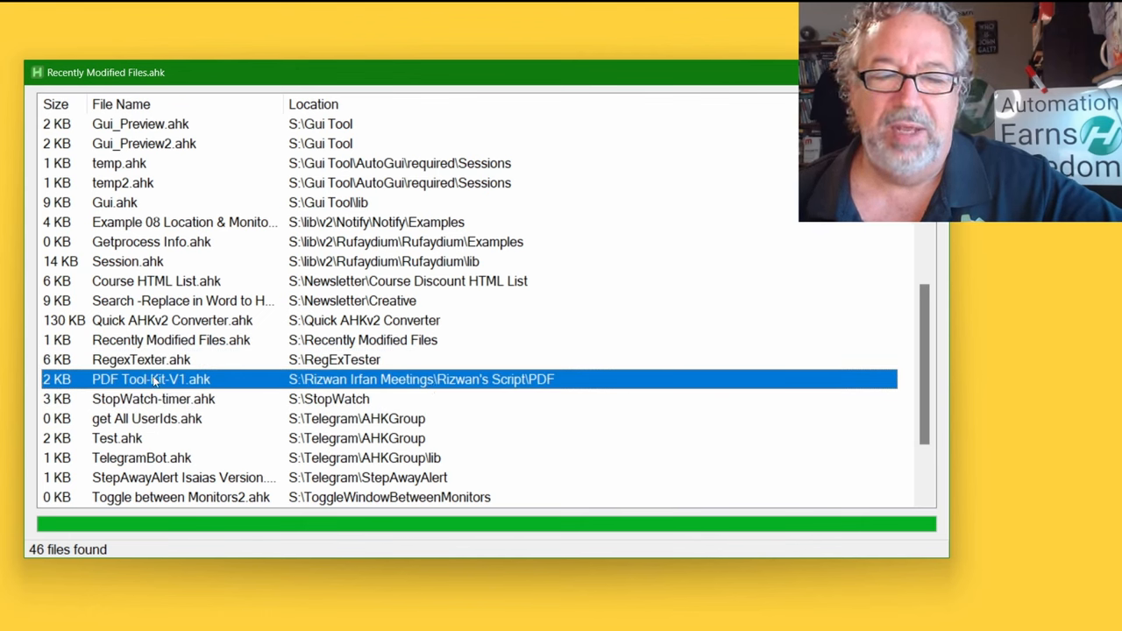
mouse_move(307, 382)
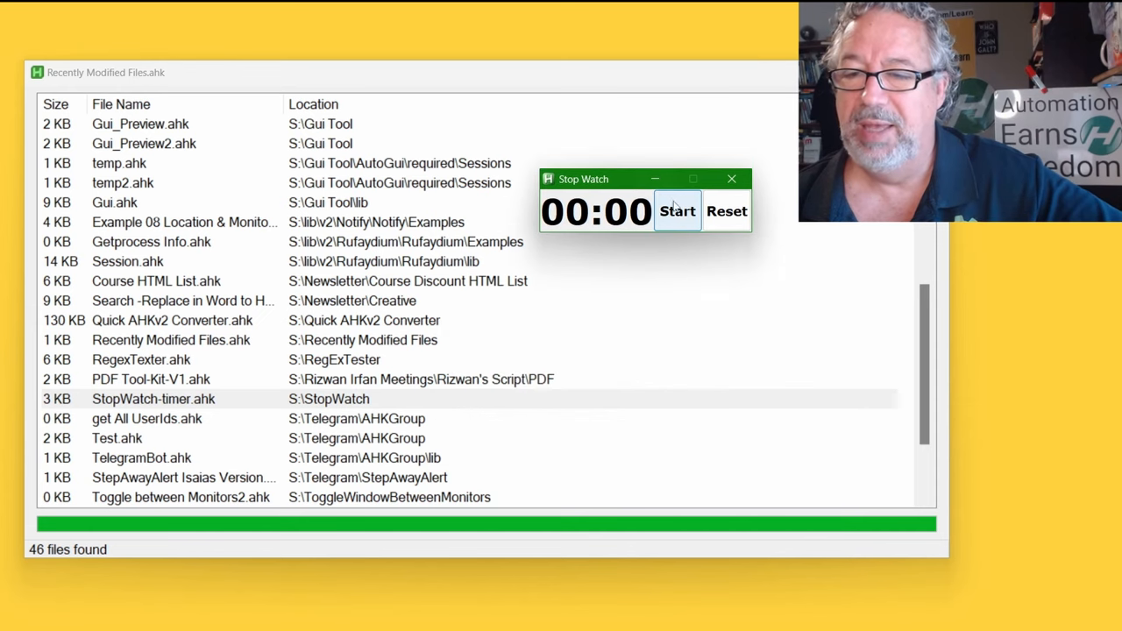
- Start, stop and reset the Stop Watch to 00:00, then move its window slightly lower
click(677, 210)
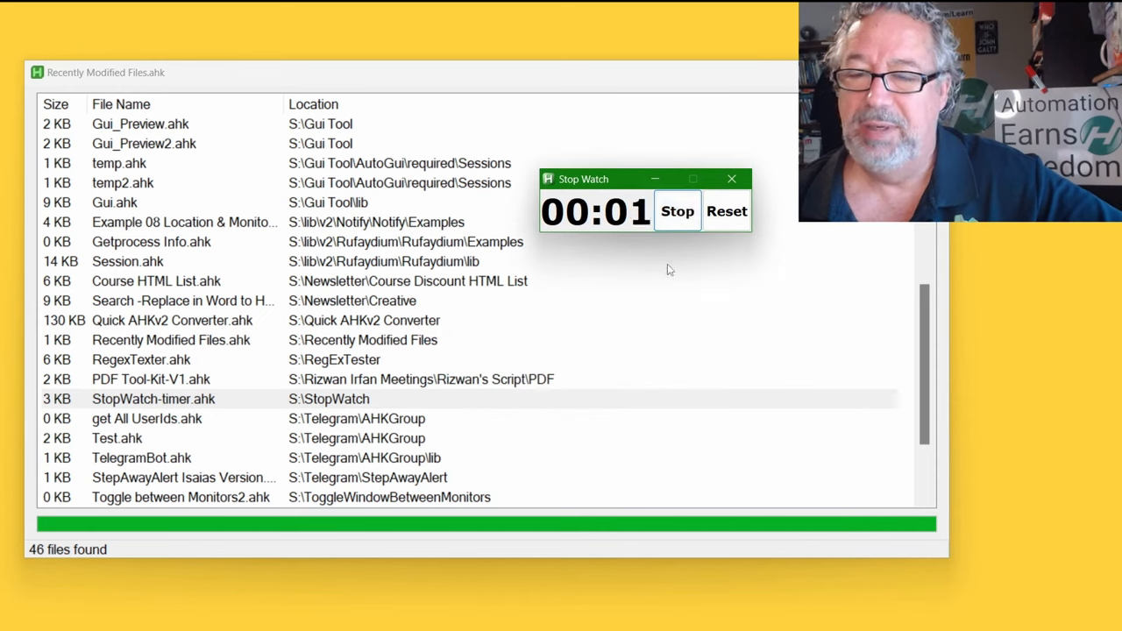
click(676, 211)
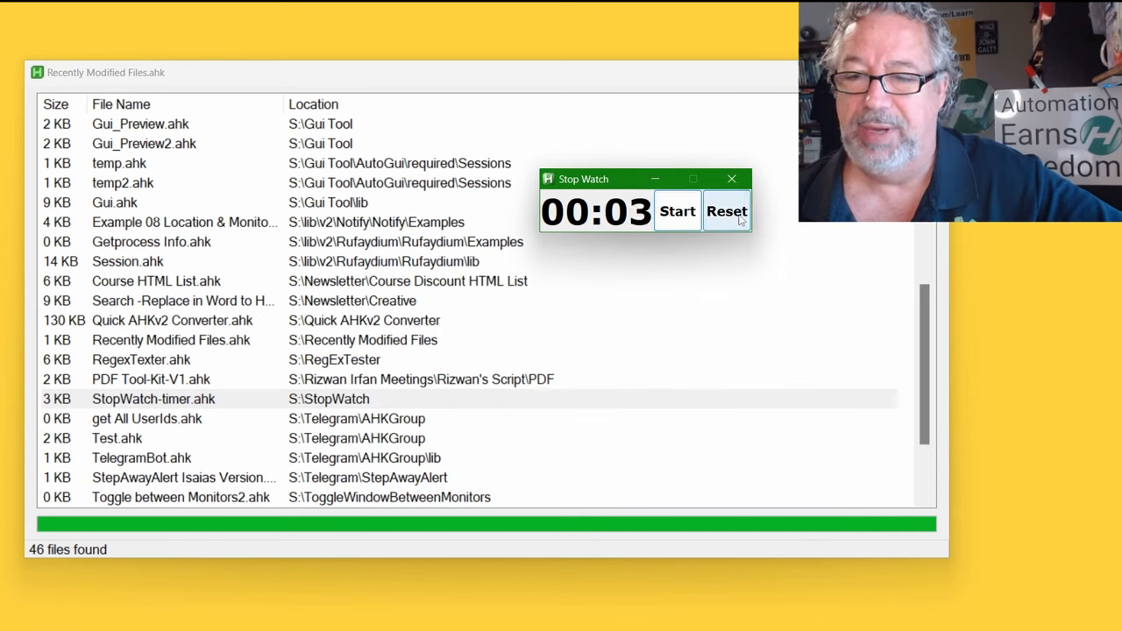
click(726, 210)
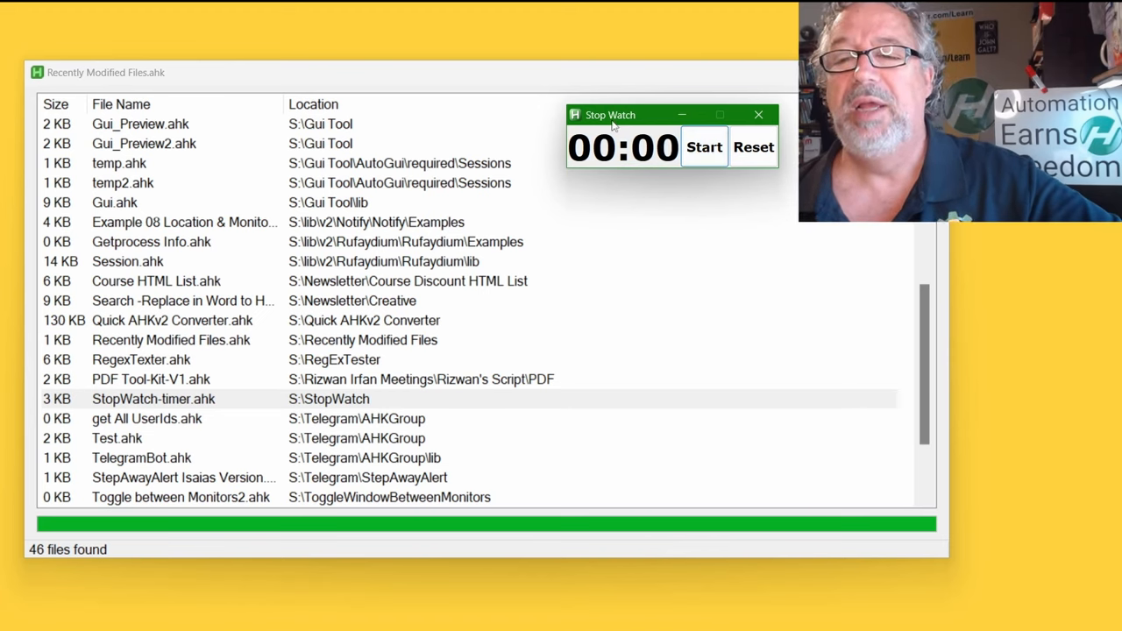
drag(610, 116, 628, 203)
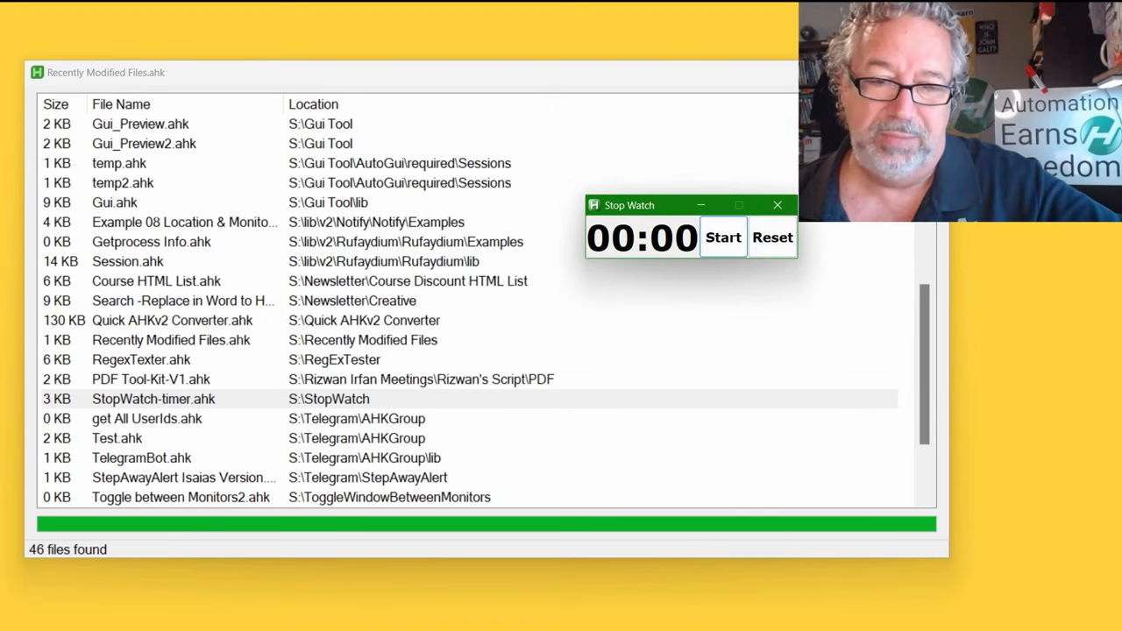
- Close the Stop Watch and select the get All UserIds.ahk script in the list
click(777, 204)
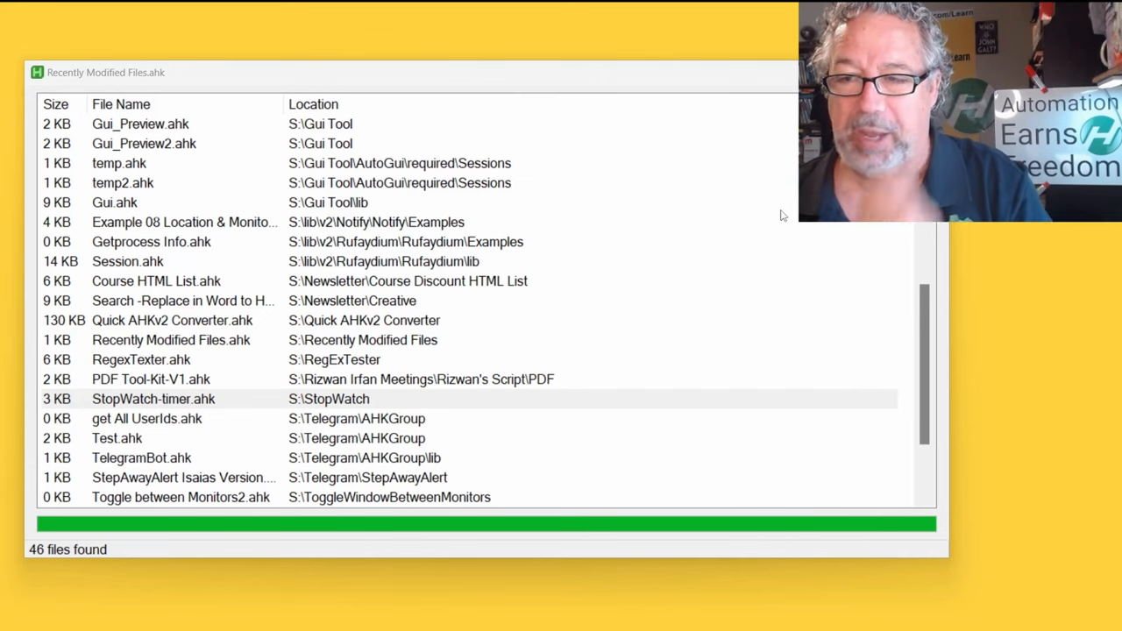
click(147, 417)
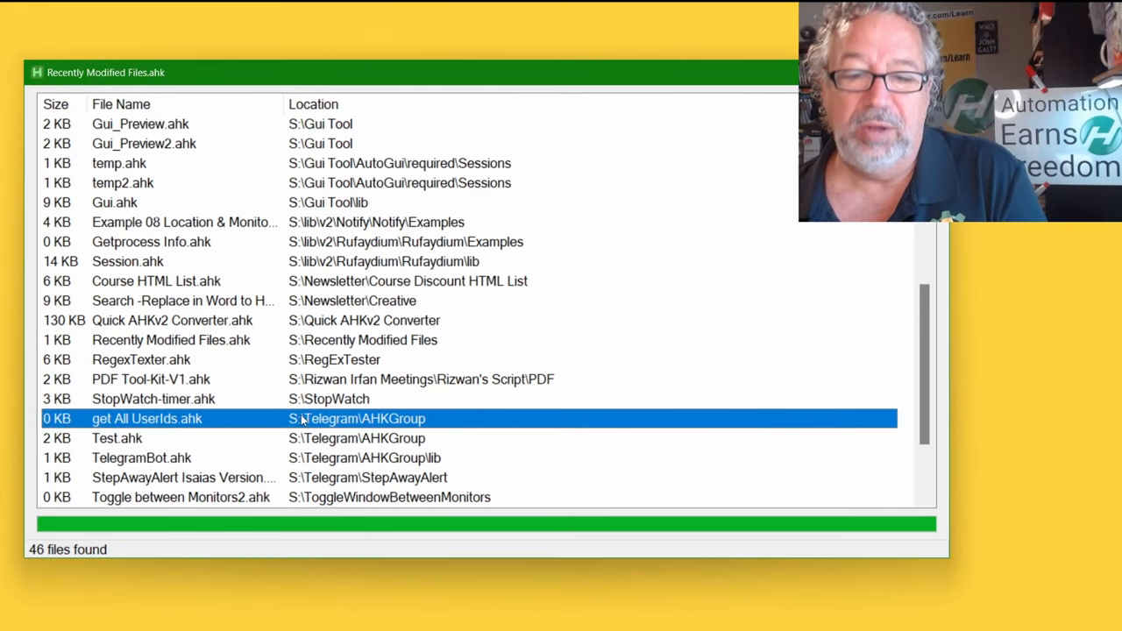
mouse_move(368, 442)
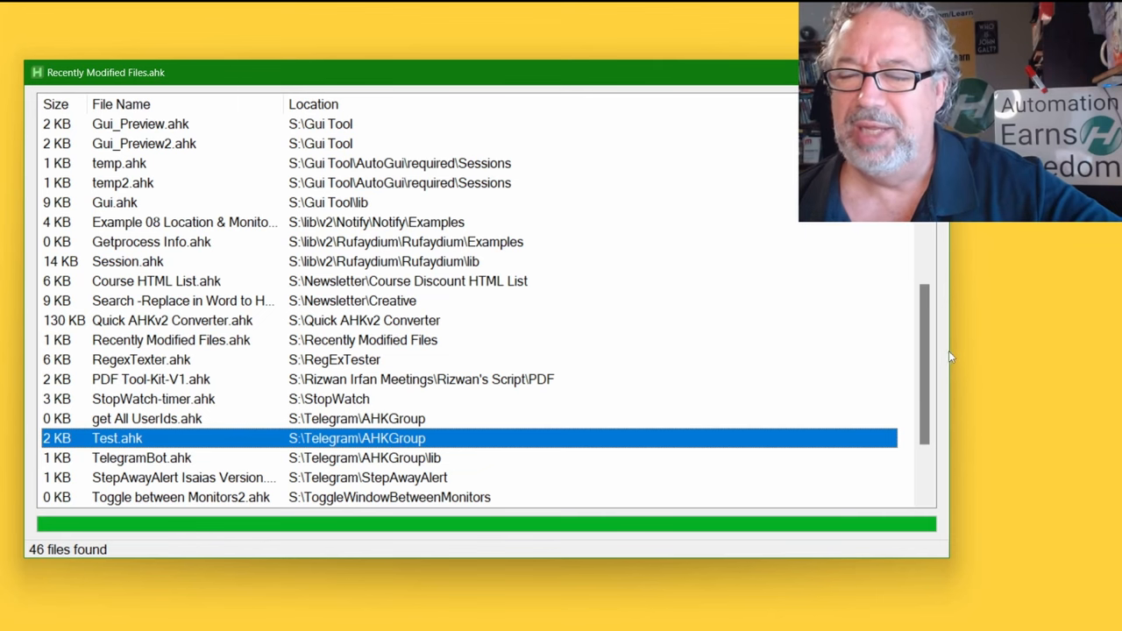
- Scroll to the end of the list and select the TelegramBot.ahk script
scroll(down, 3)
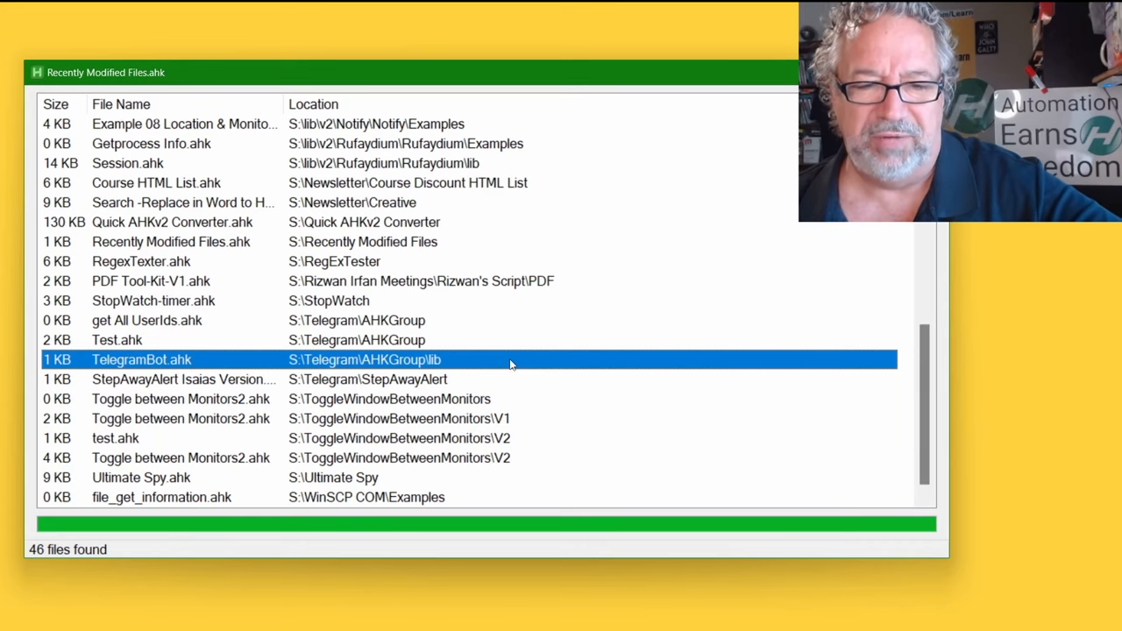
click(193, 379)
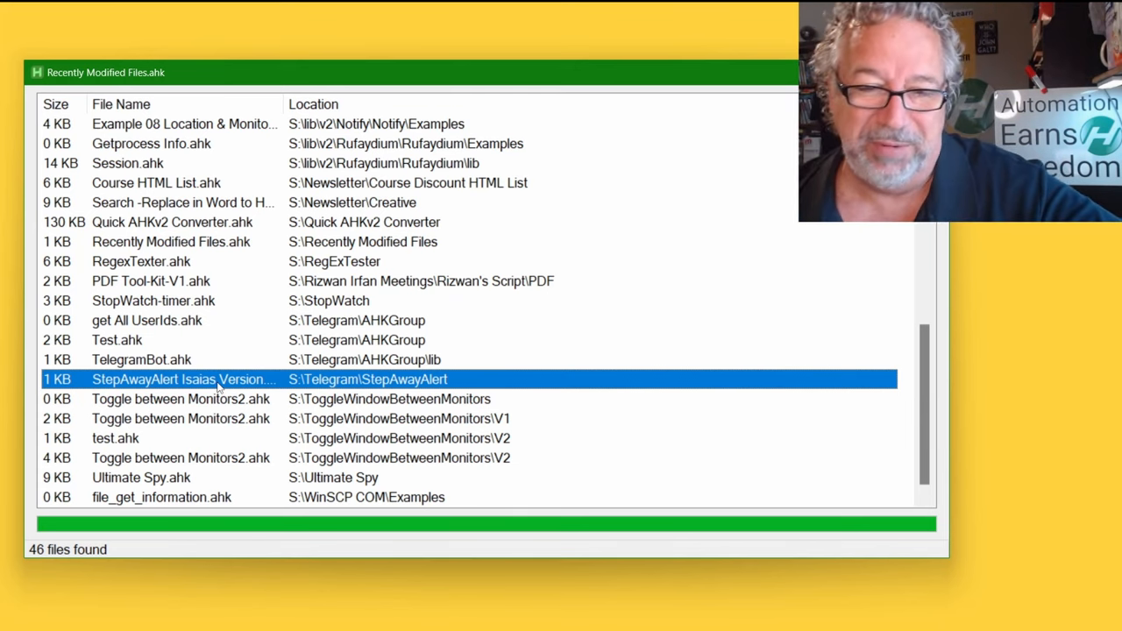
click(181, 400)
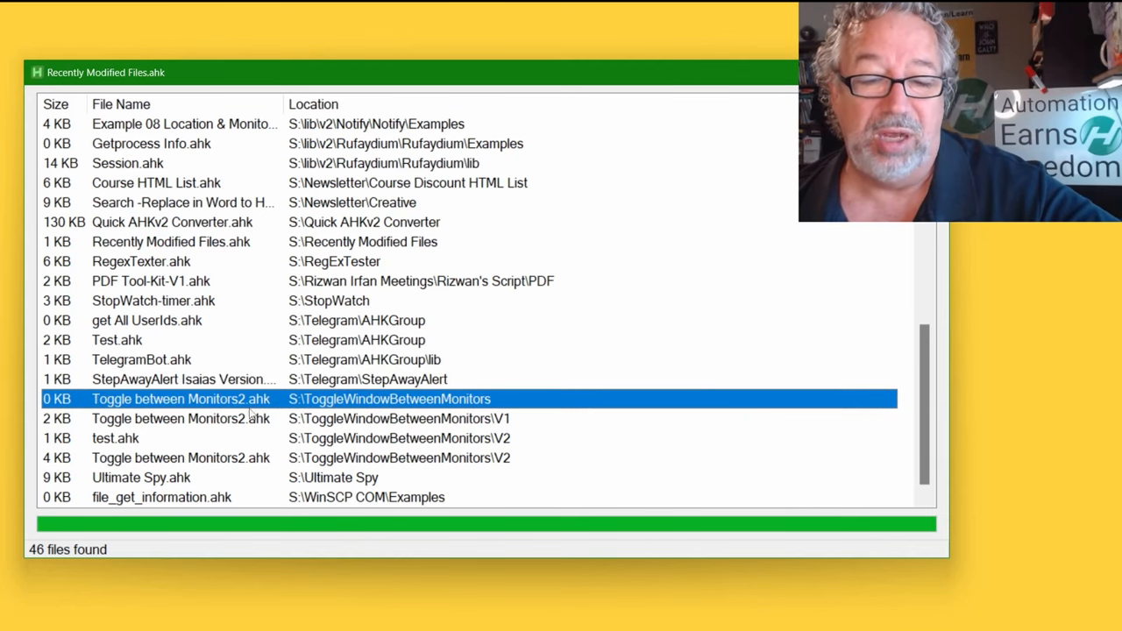
click(180, 417)
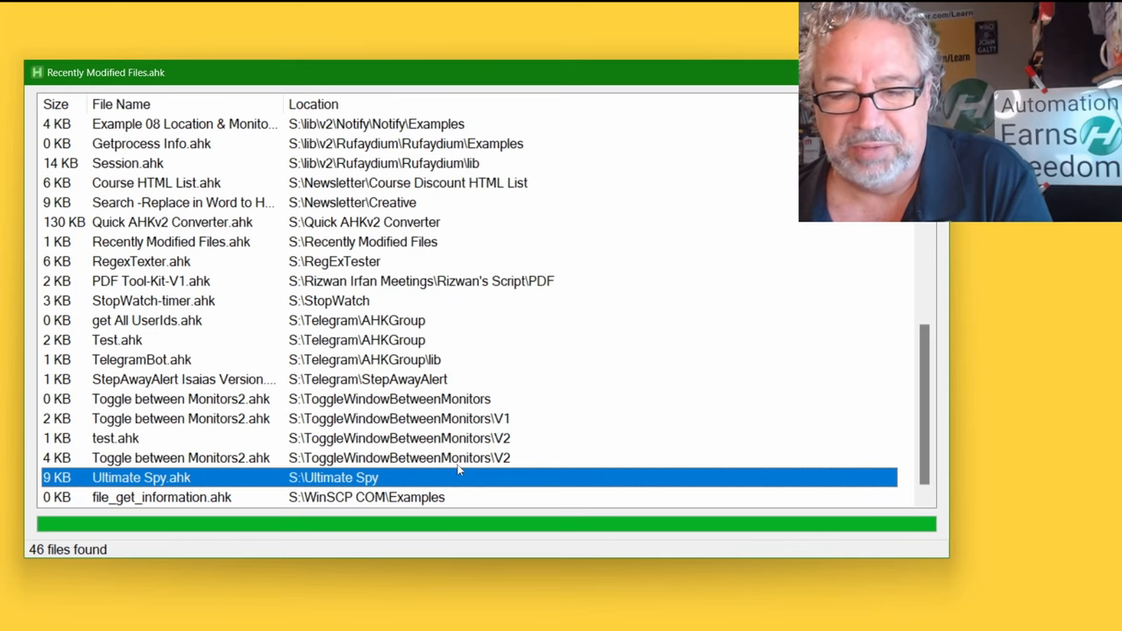
click(161, 498)
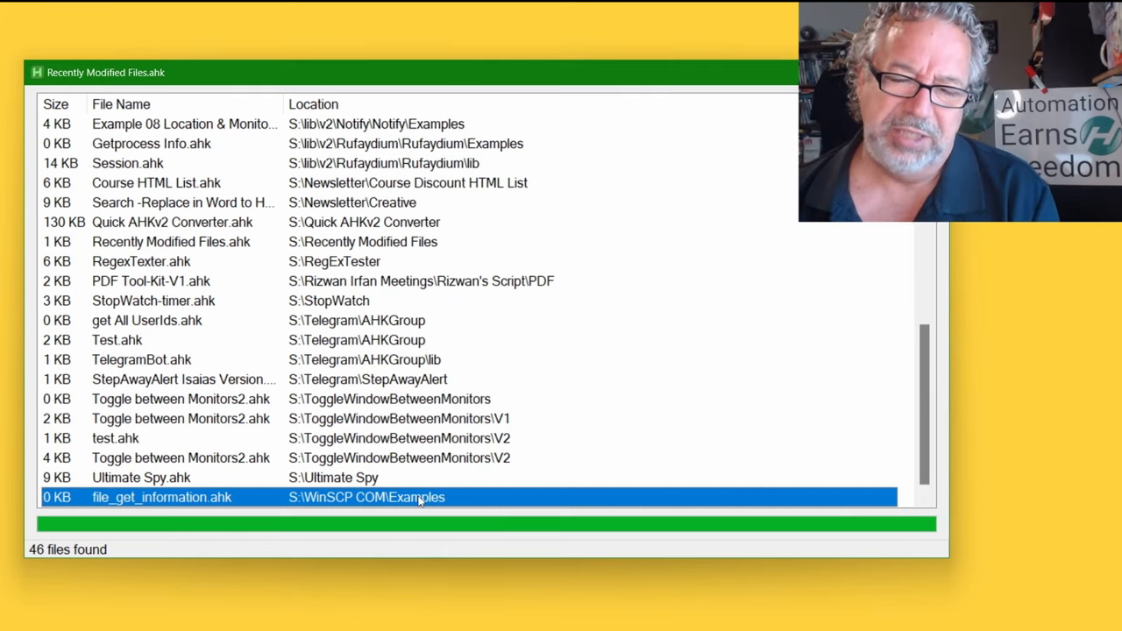
mouse_move(384, 502)
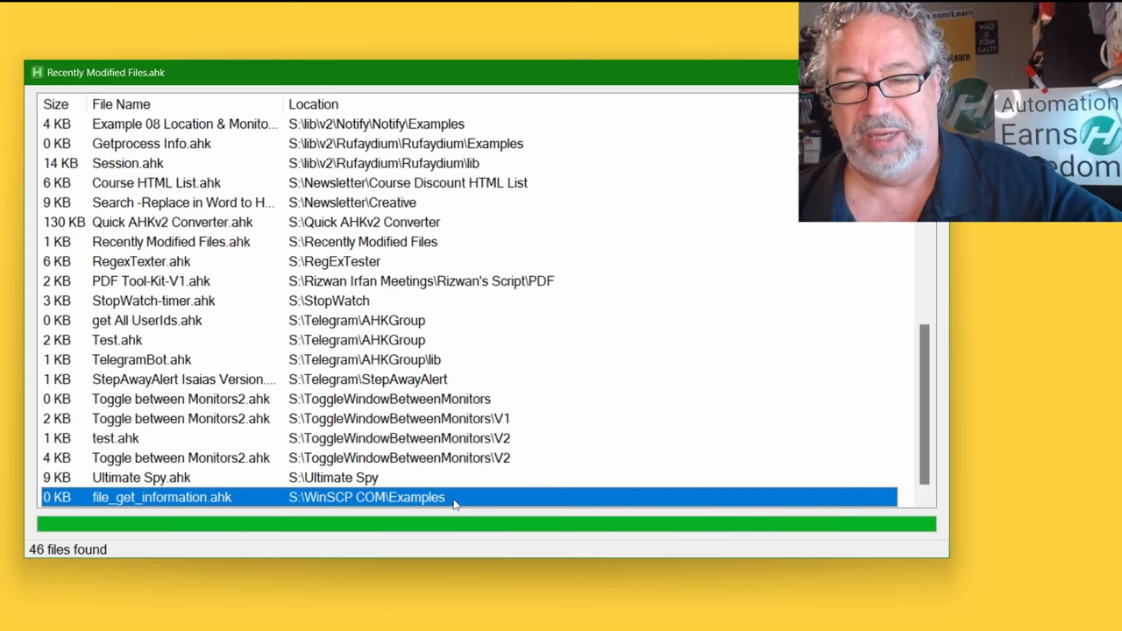
mouse_move(168, 556)
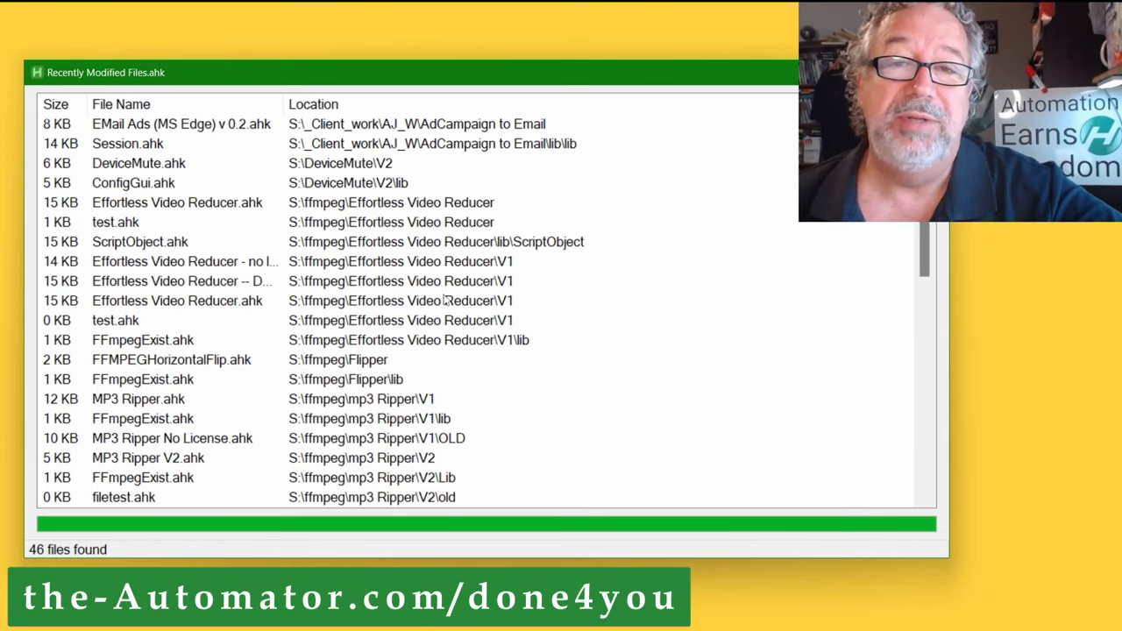
mouse_move(424, 279)
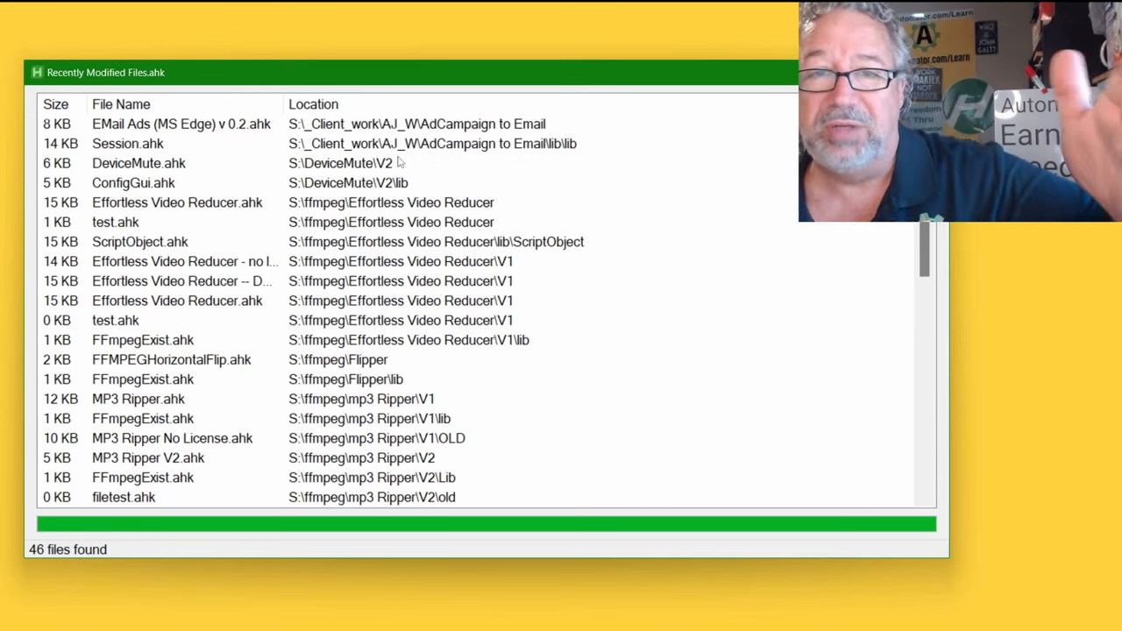
mouse_move(454, 212)
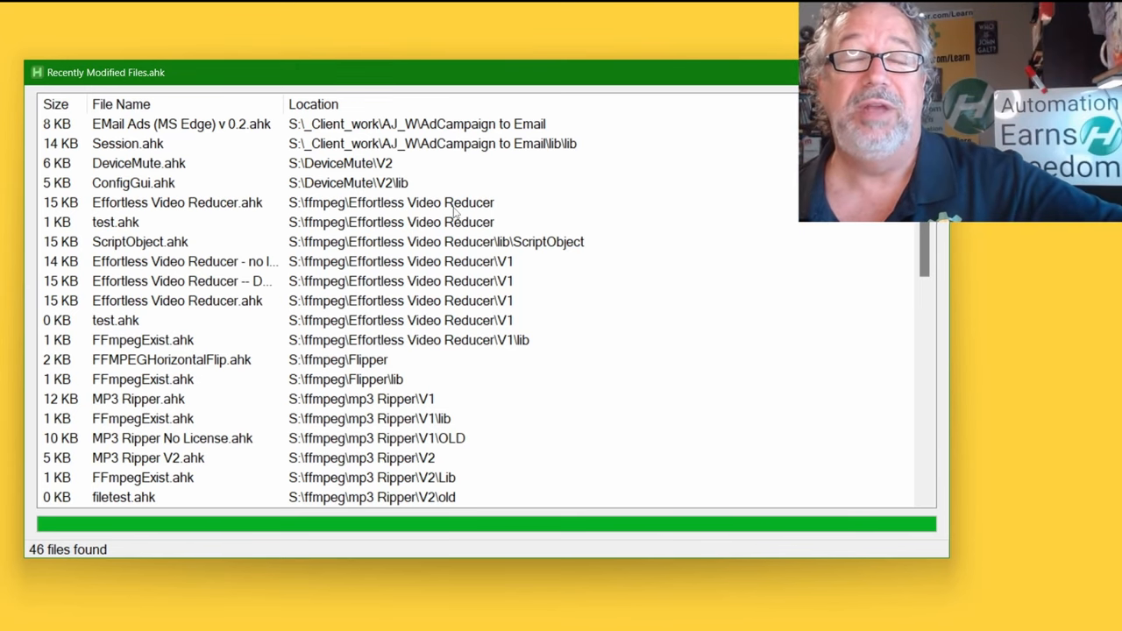
mouse_move(726, 246)
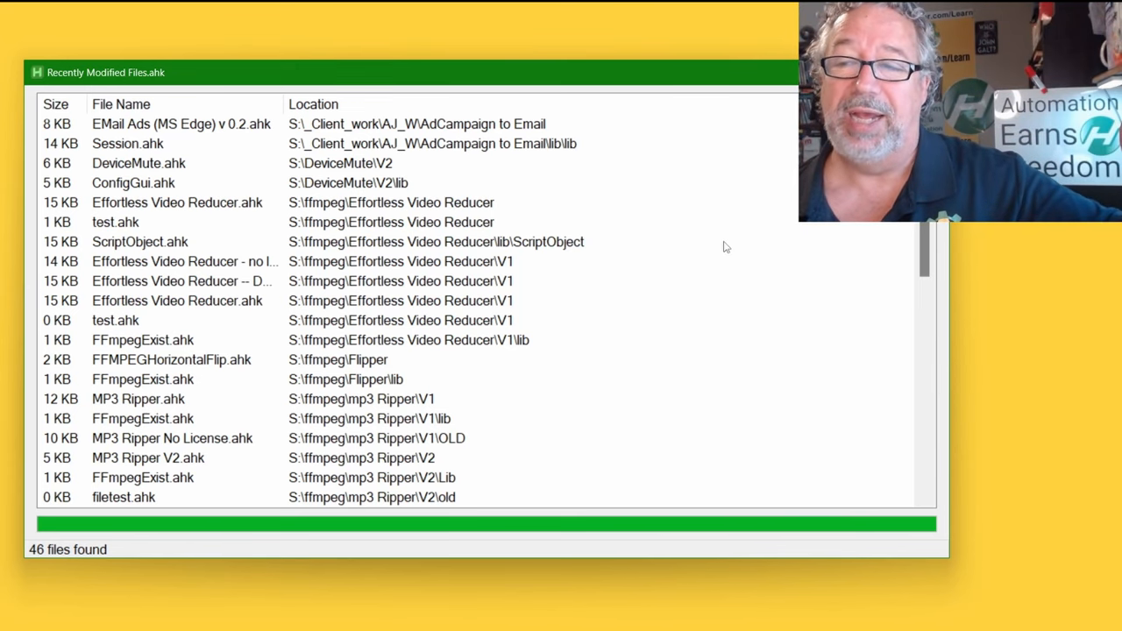
mouse_move(736, 231)
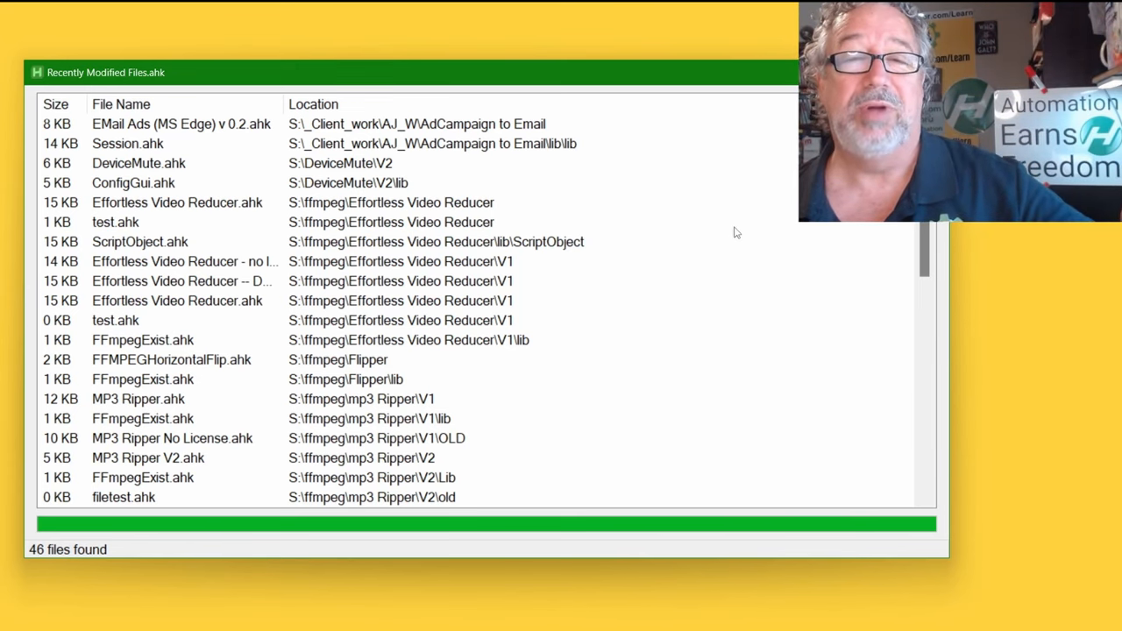